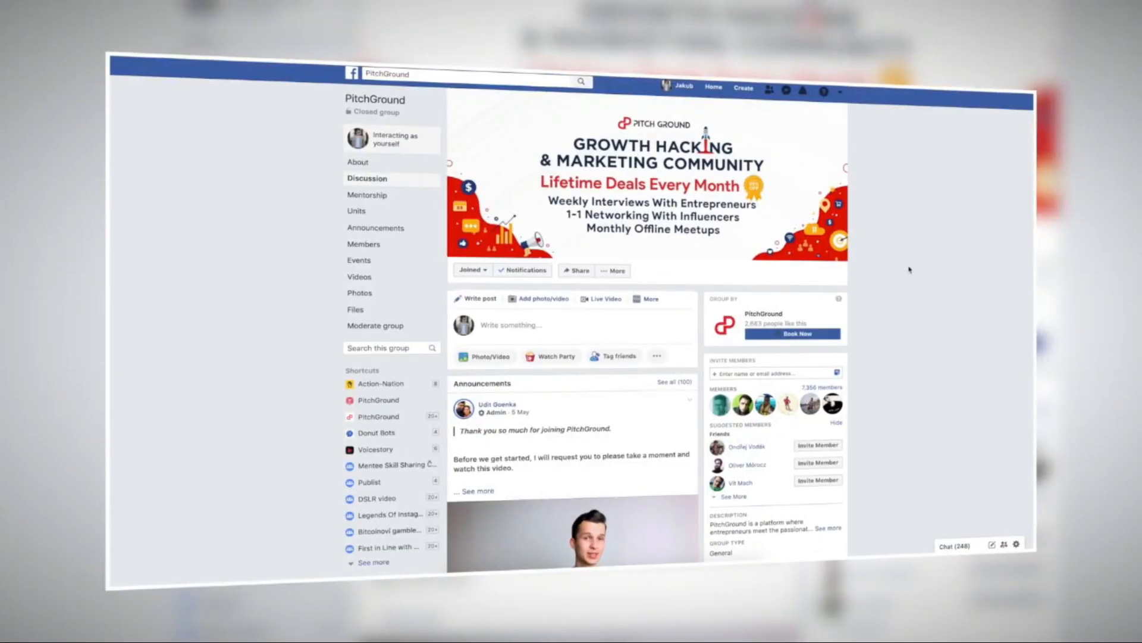
Move from the Chrome Web Store listing to the Gram Up! extension page with Dashboard and Logout.
scroll(down, 3)
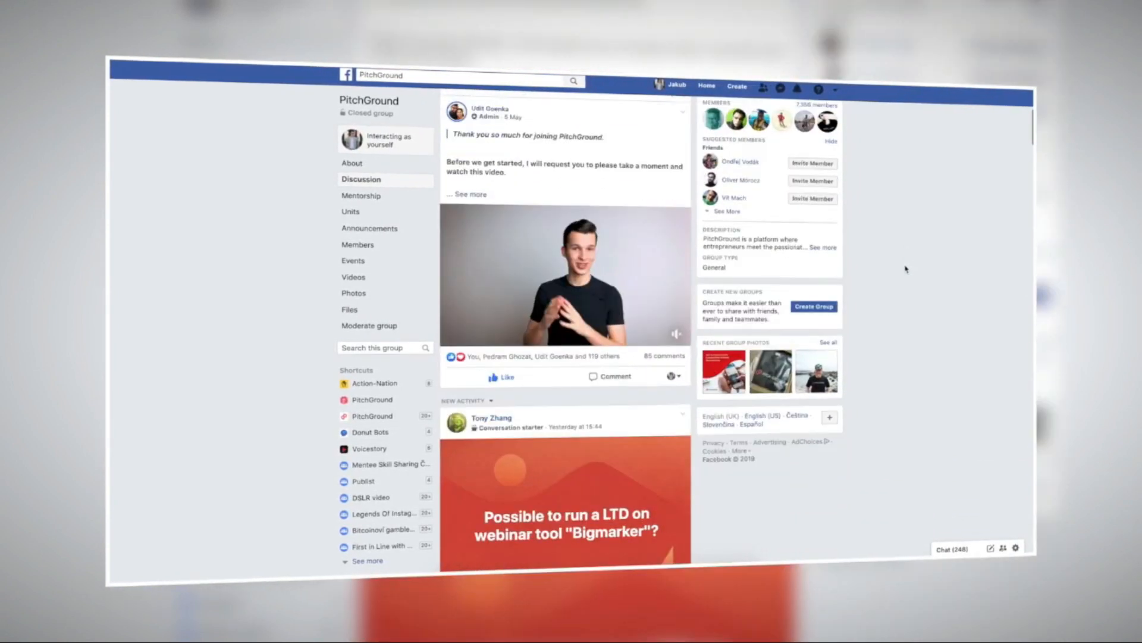
scroll(down, 3)
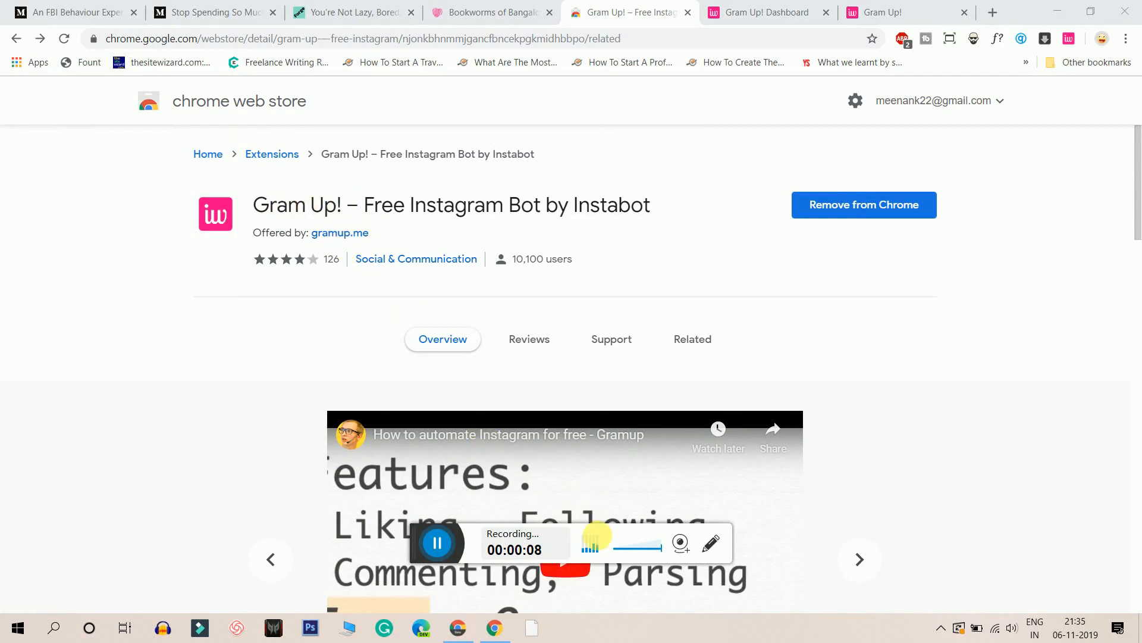
click(712, 542)
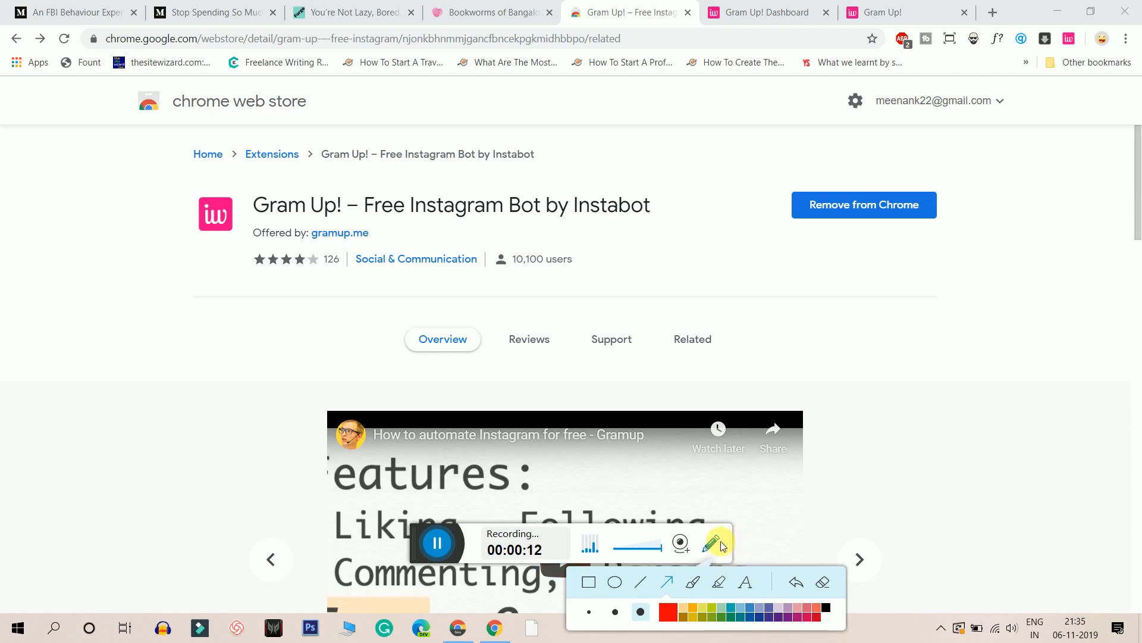
click(882, 11)
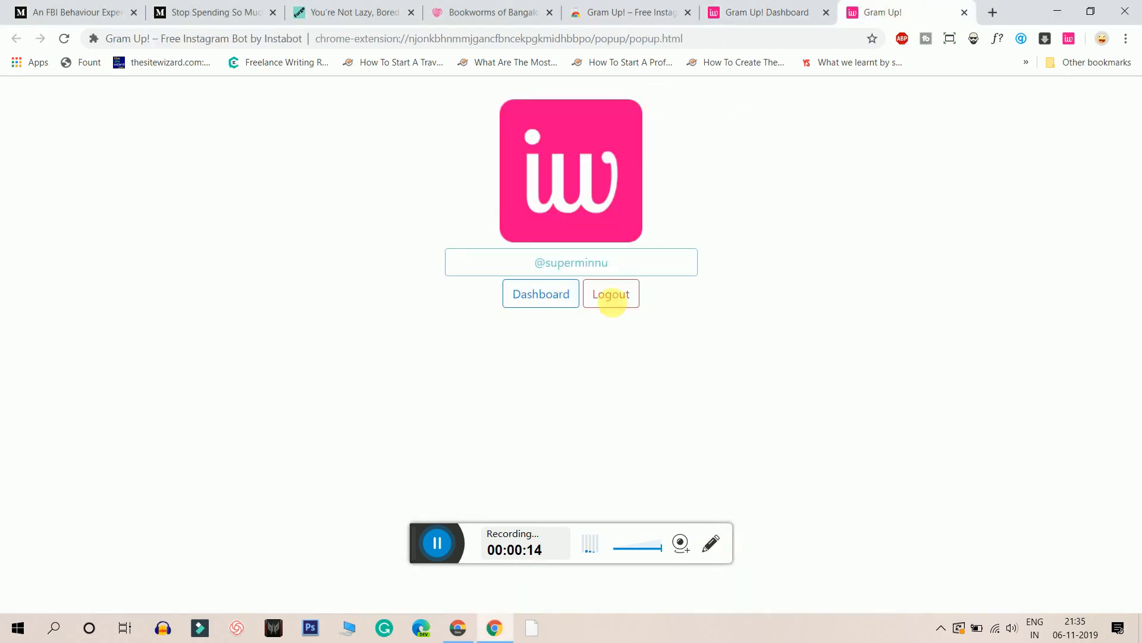
mouse_move(566, 212)
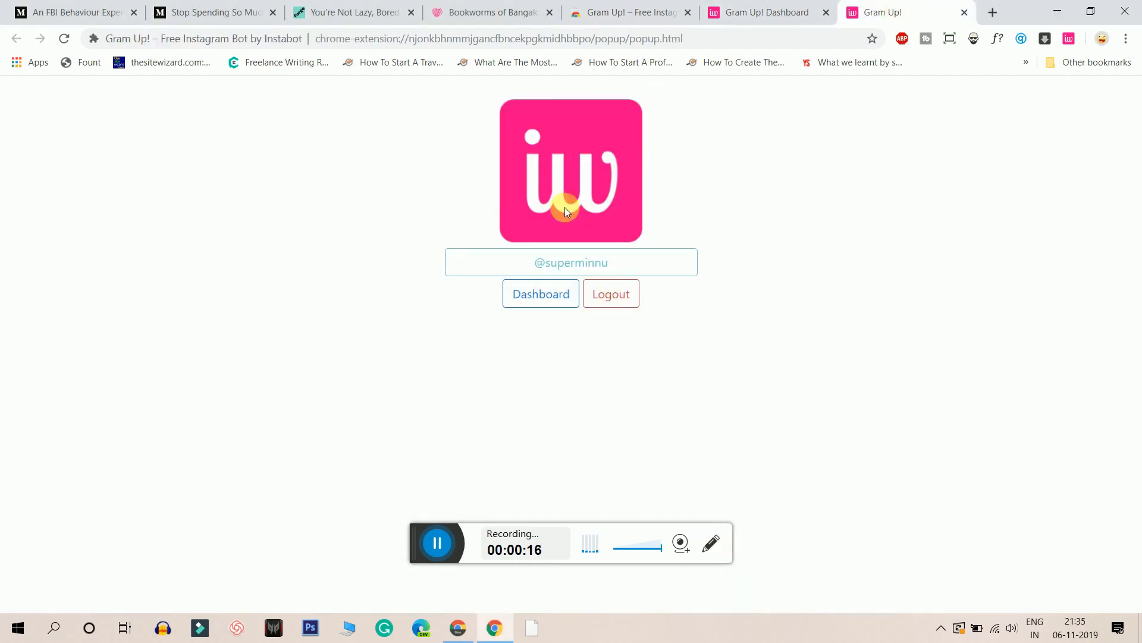
mouse_move(615, 192)
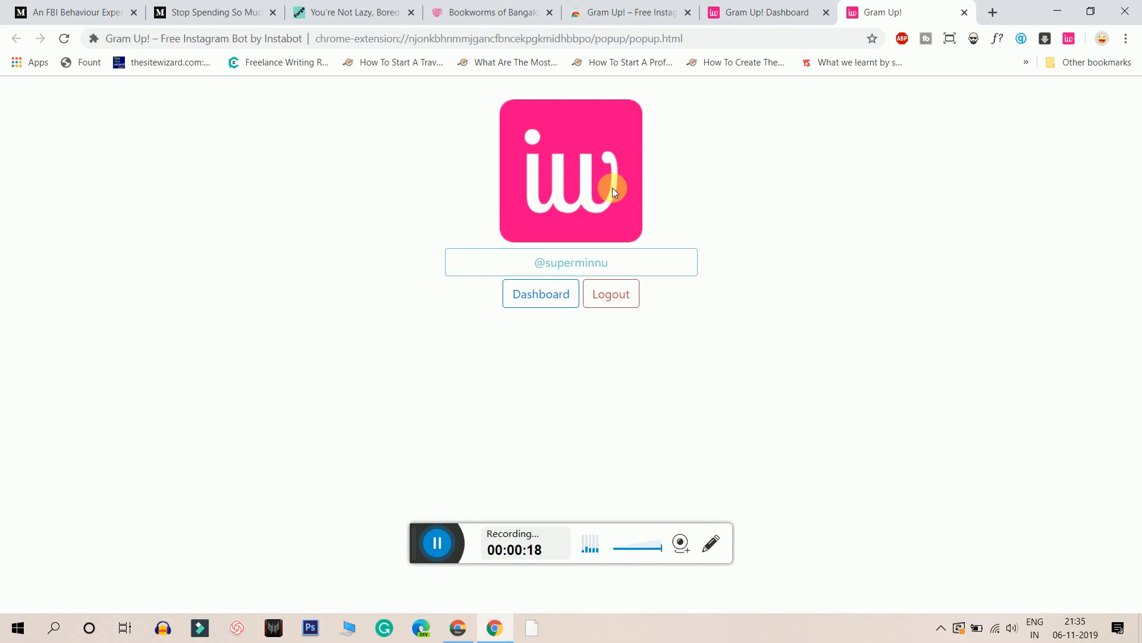
mouse_move(731, 111)
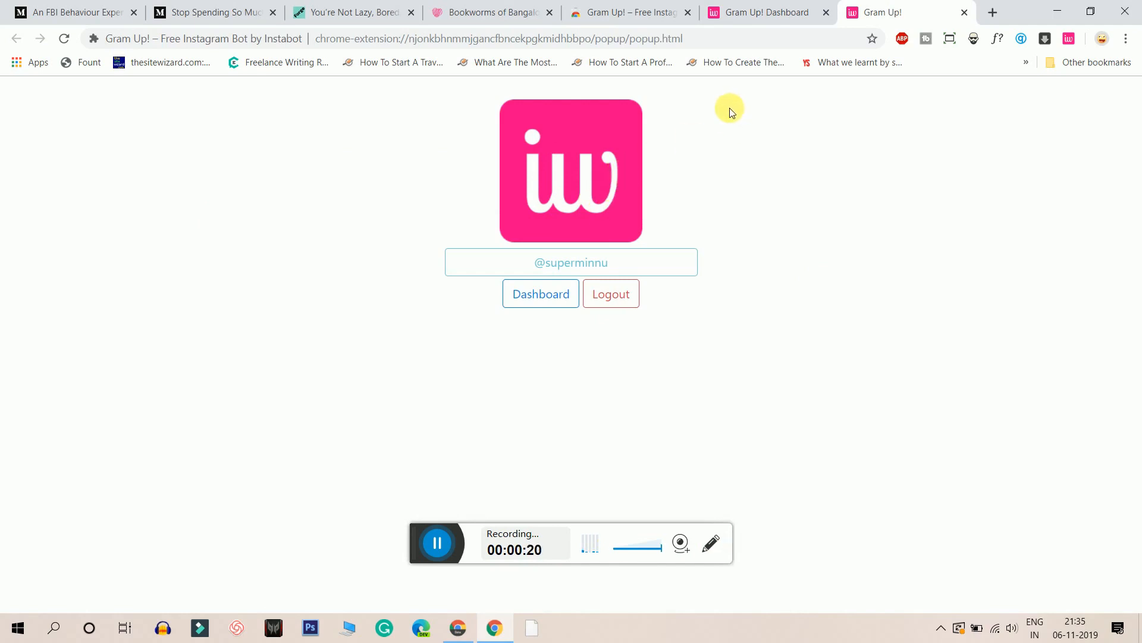
mouse_move(766, 12)
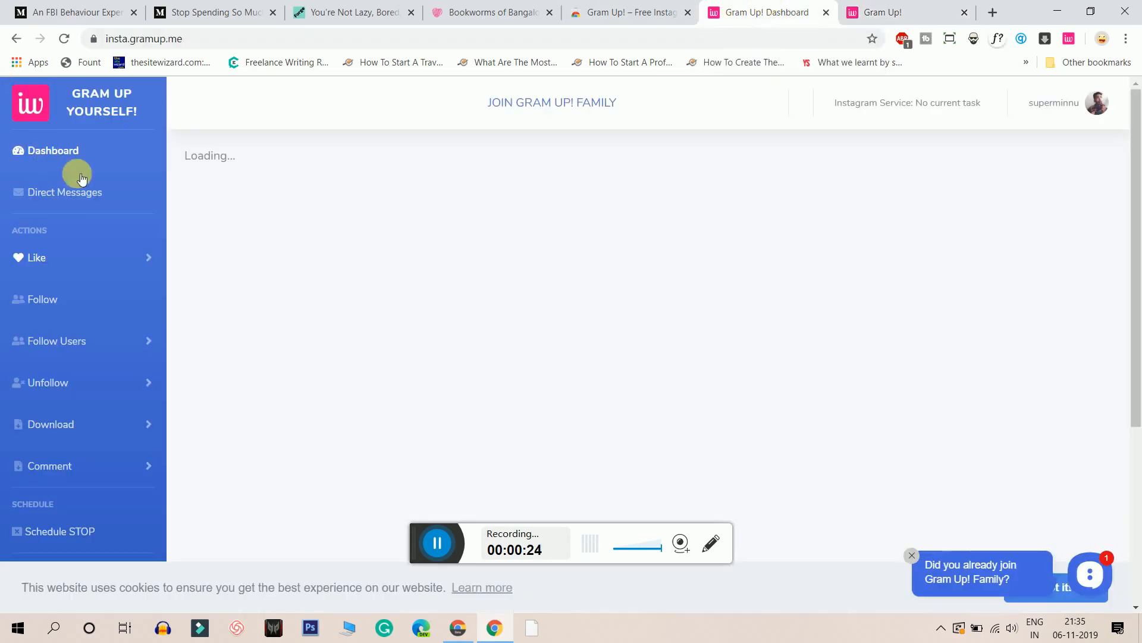
Enter the dashboard, check the profile dropdown, and expand the Like submenu (User Media, Followers, Location).
click(1096, 103)
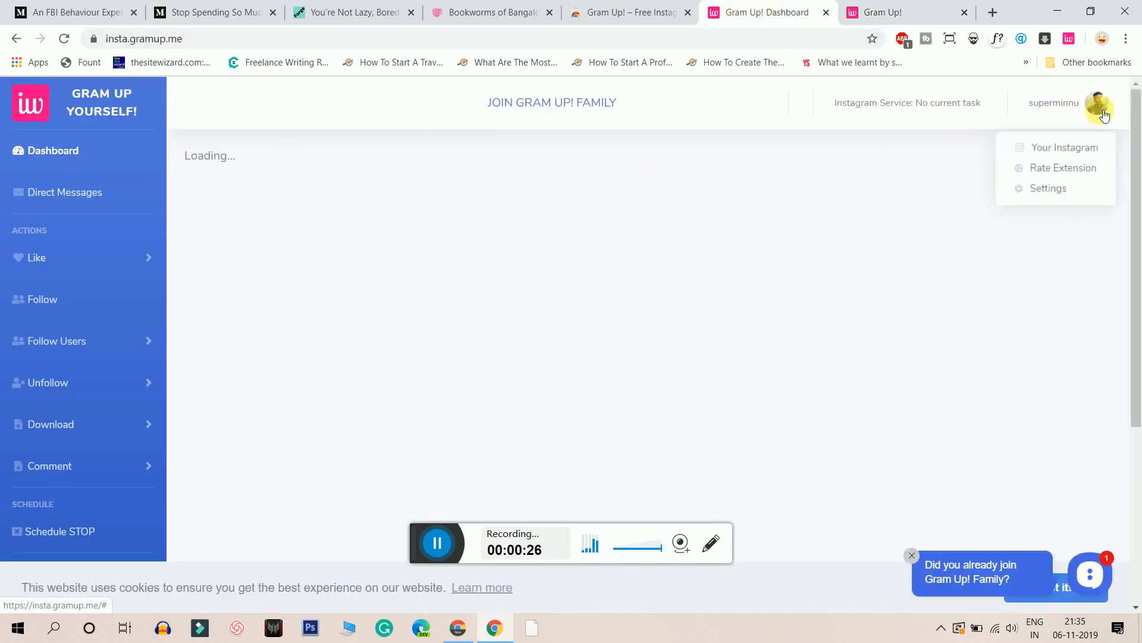
click(1064, 147)
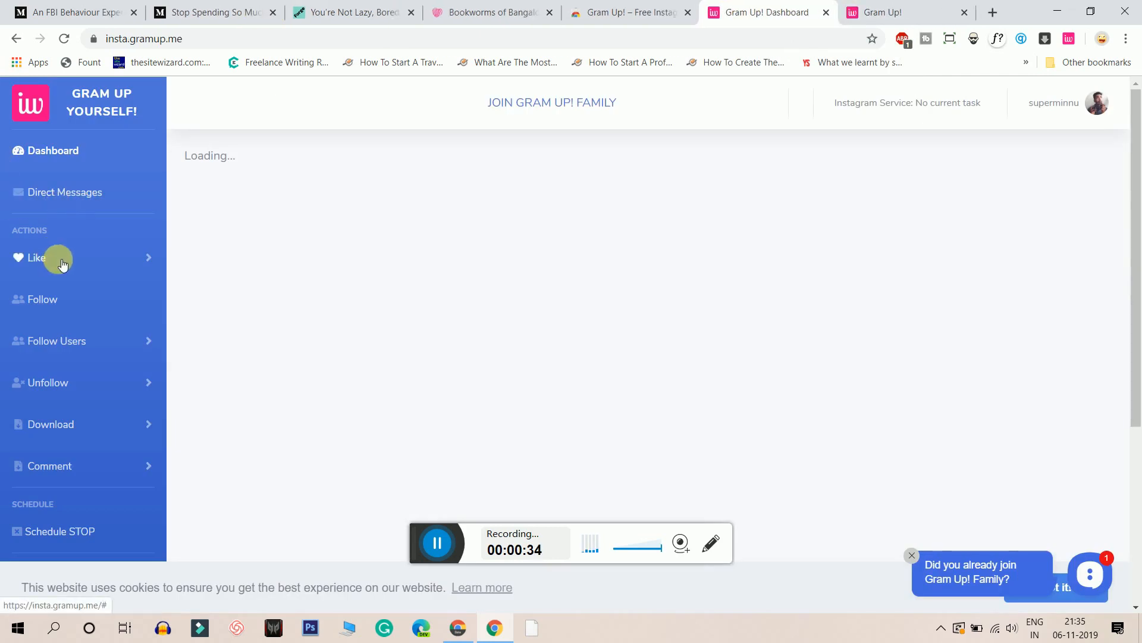
click(37, 257)
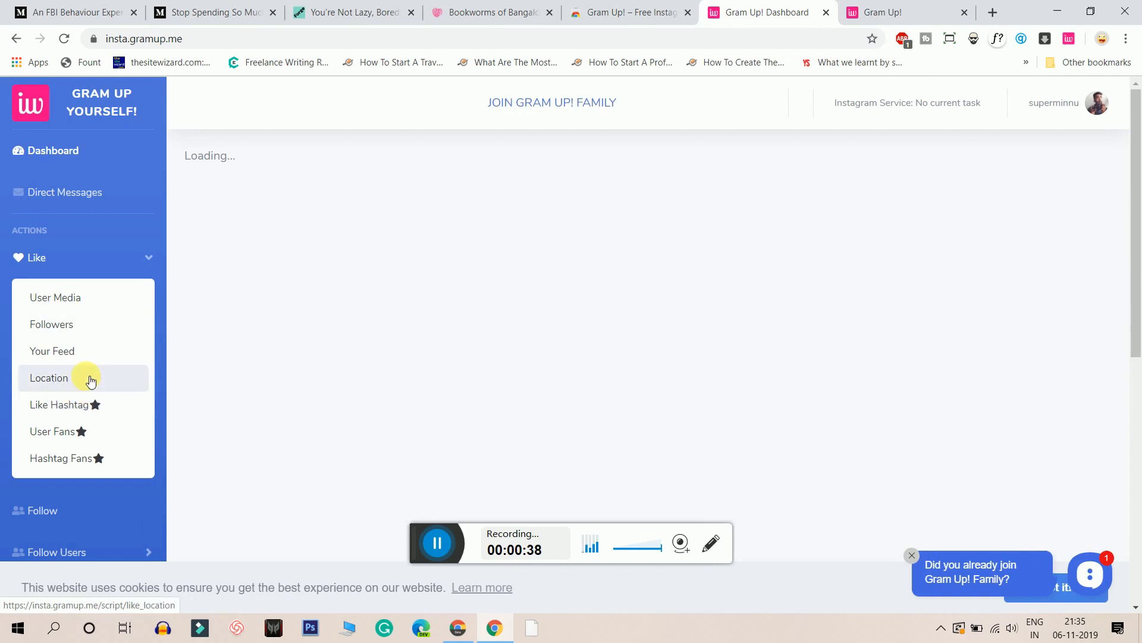
mouse_move(98, 385)
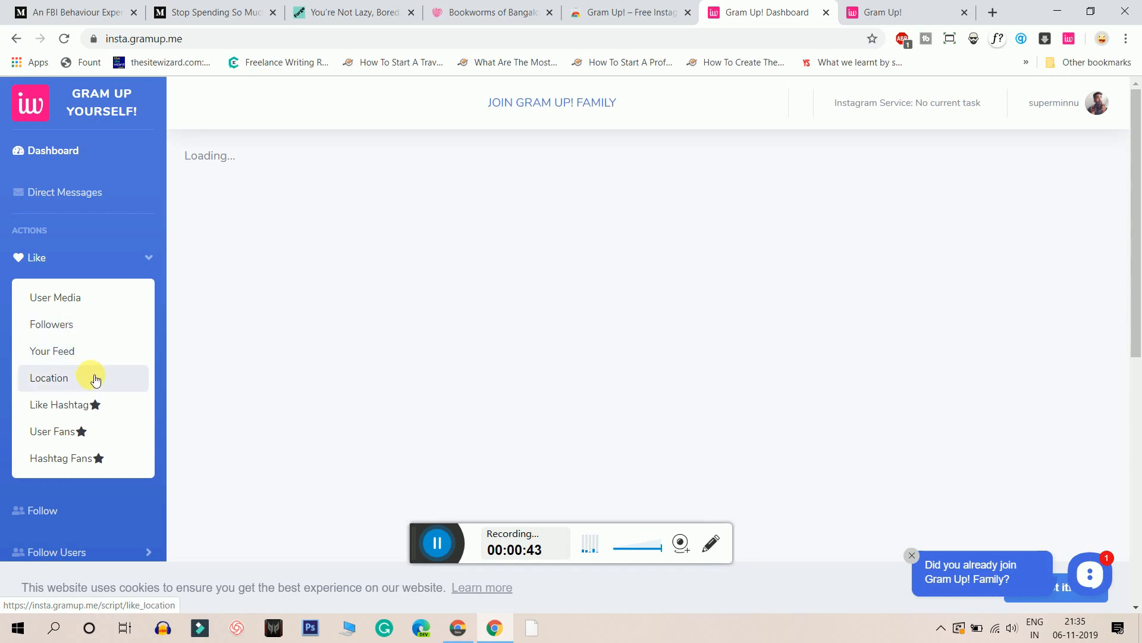
Run Like > Location for 'bangalore' with 5 photos.
click(49, 378)
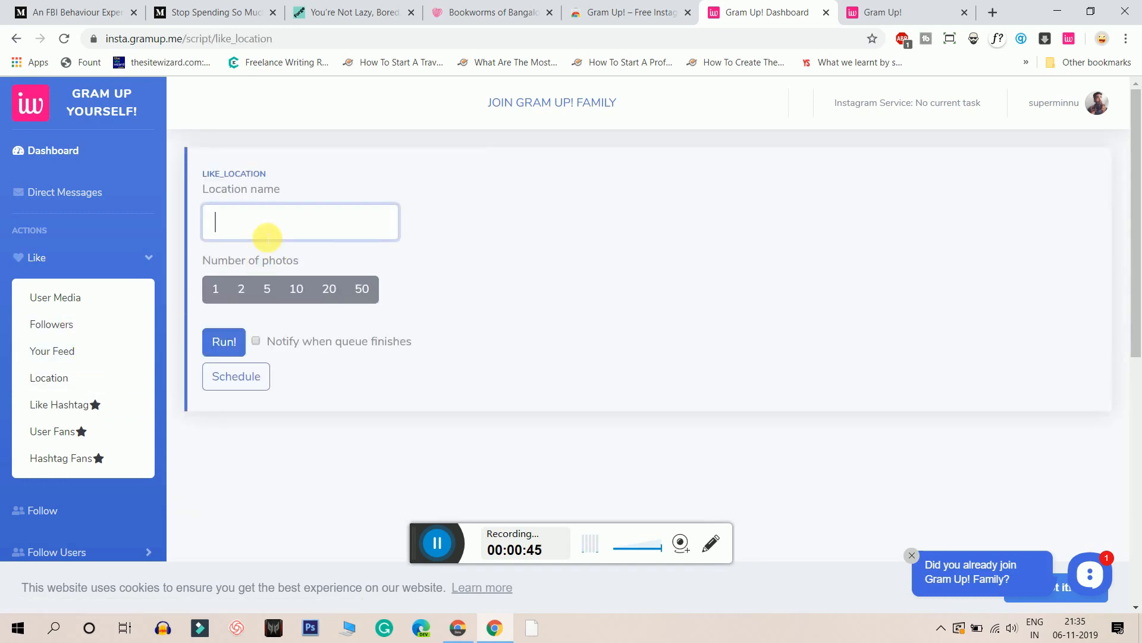
text(bang)
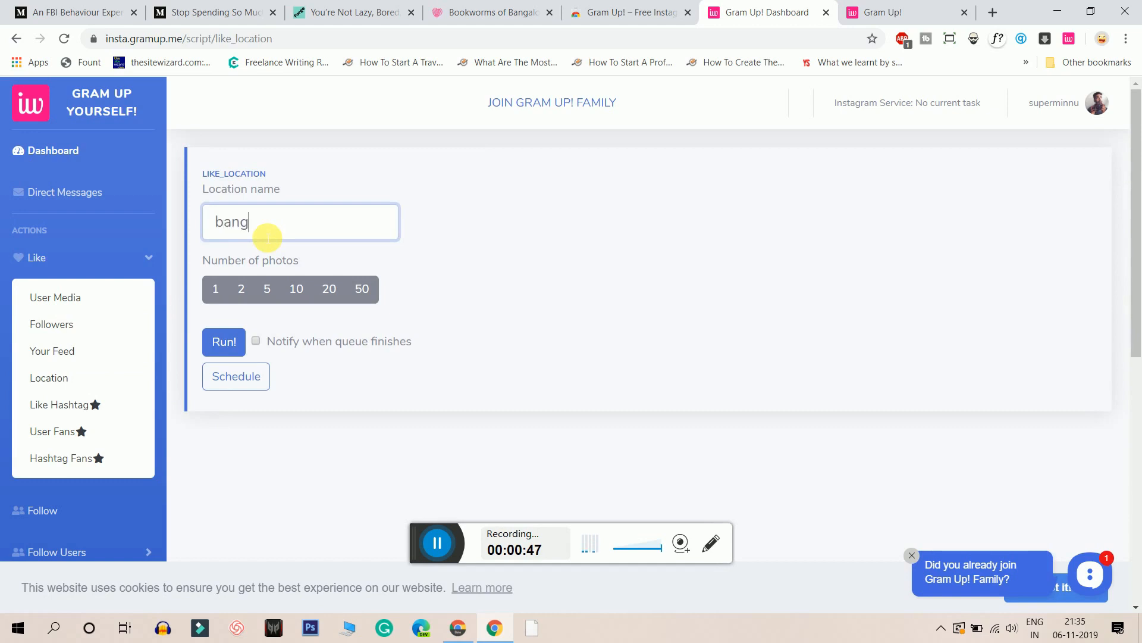
text(alore)
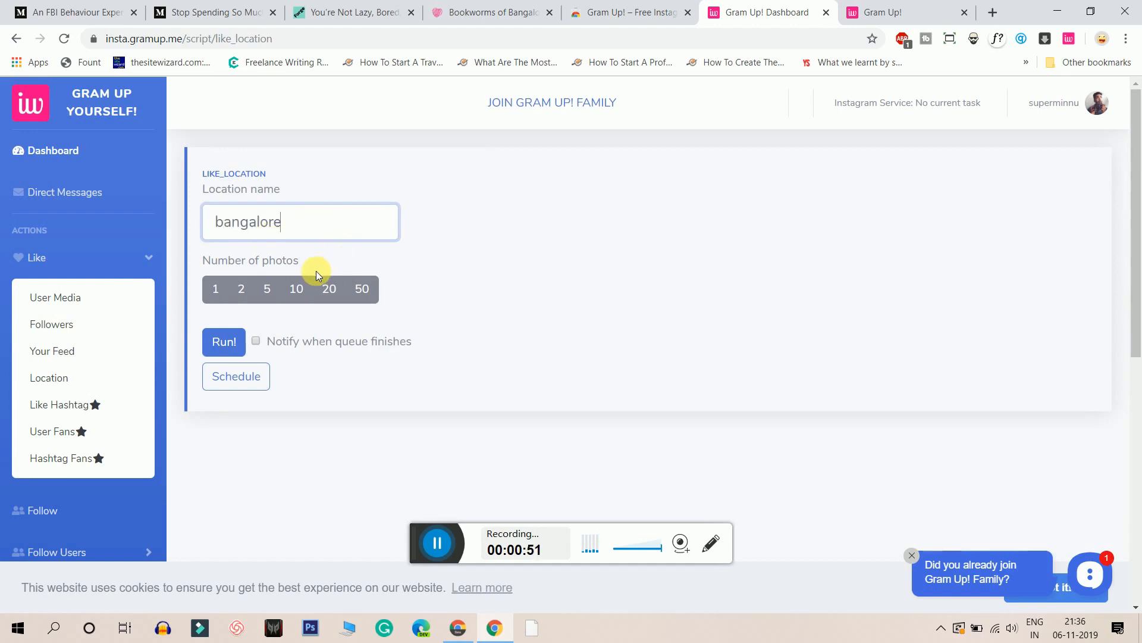
click(267, 288)
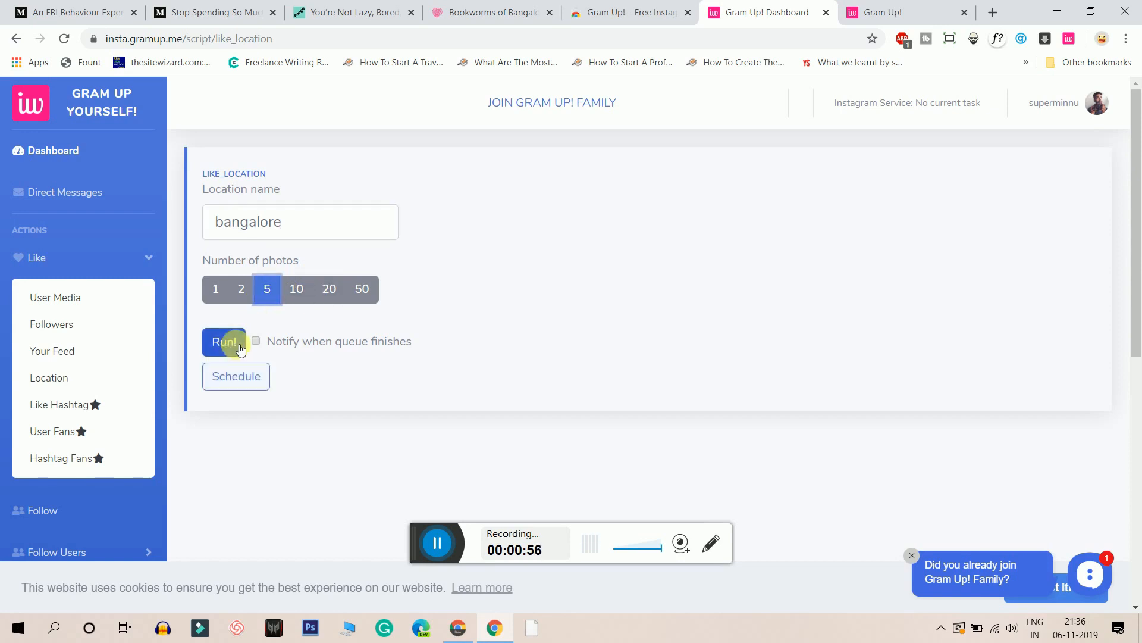
click(225, 341)
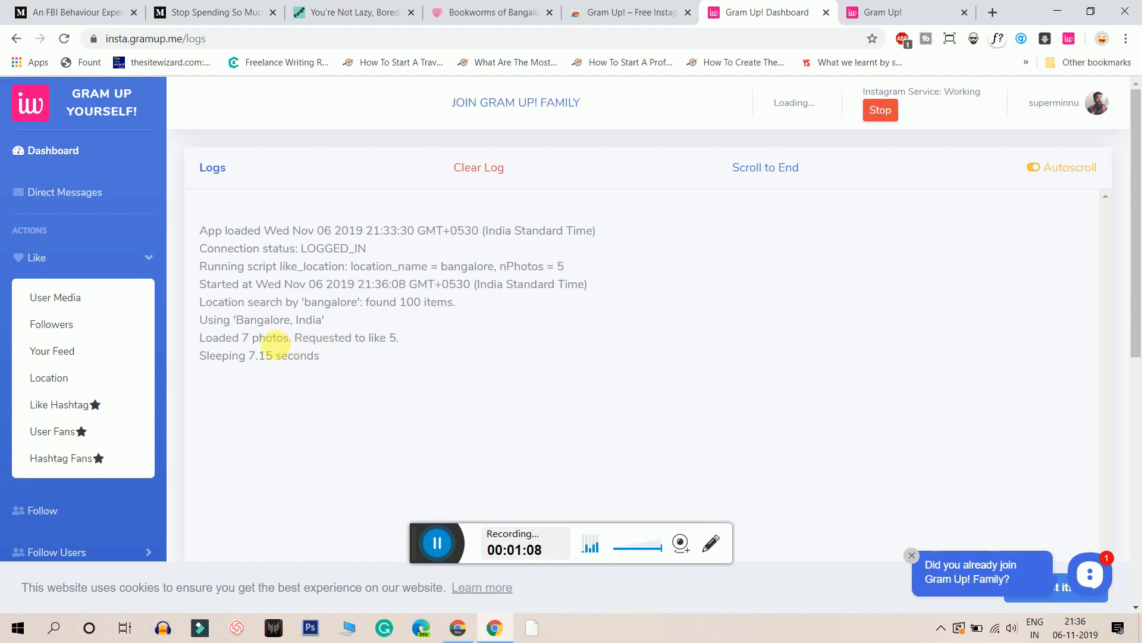
mouse_move(284, 374)
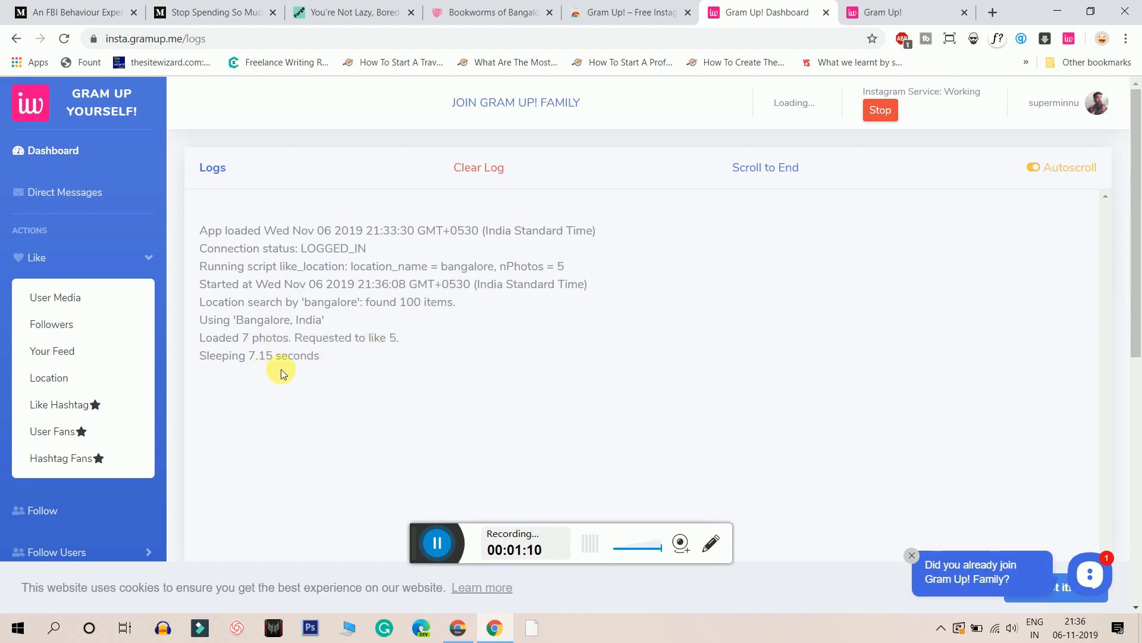
From the Logs page, open the 1/5 Fetching instagram.com link.
scroll(down, 3)
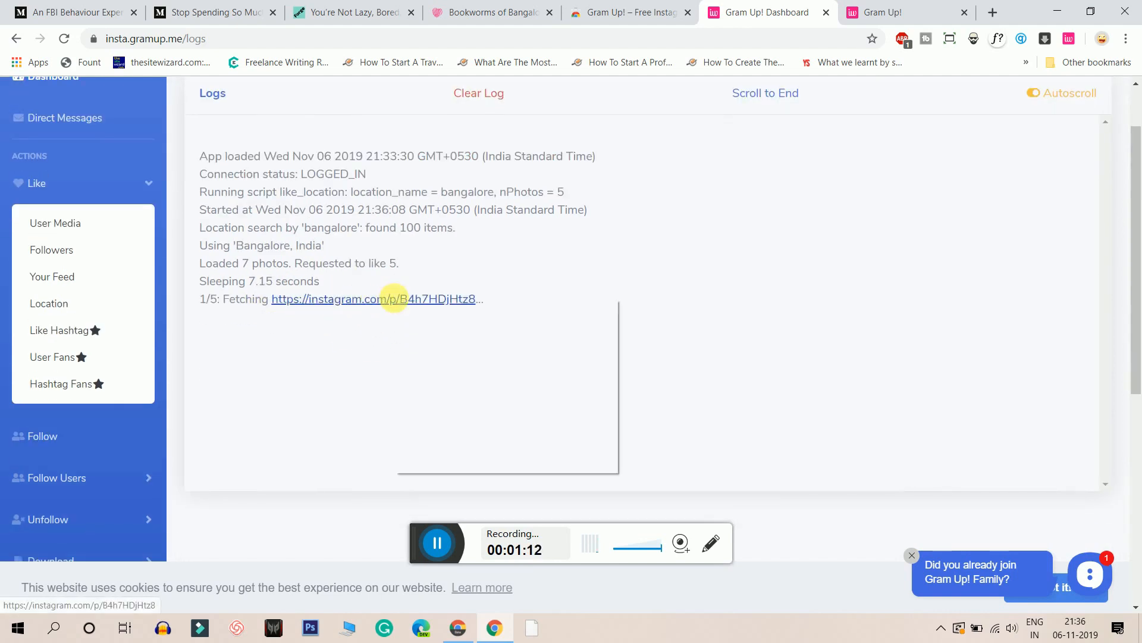
click(372, 299)
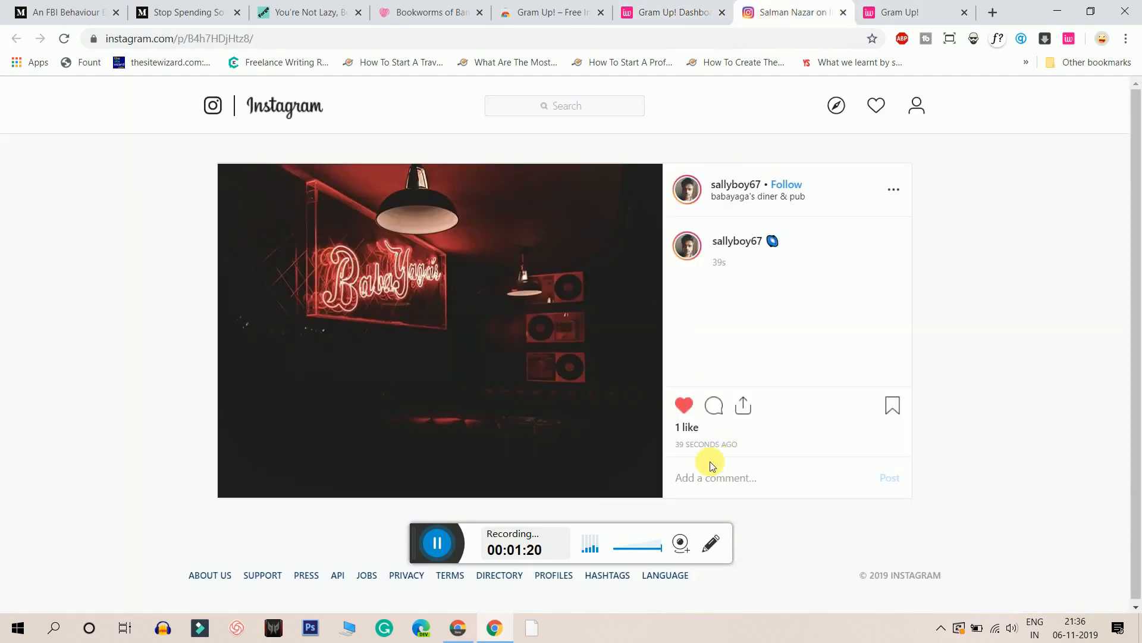
View the Likes list on the neon sign and airport posts to confirm the account's like on each.
click(686, 427)
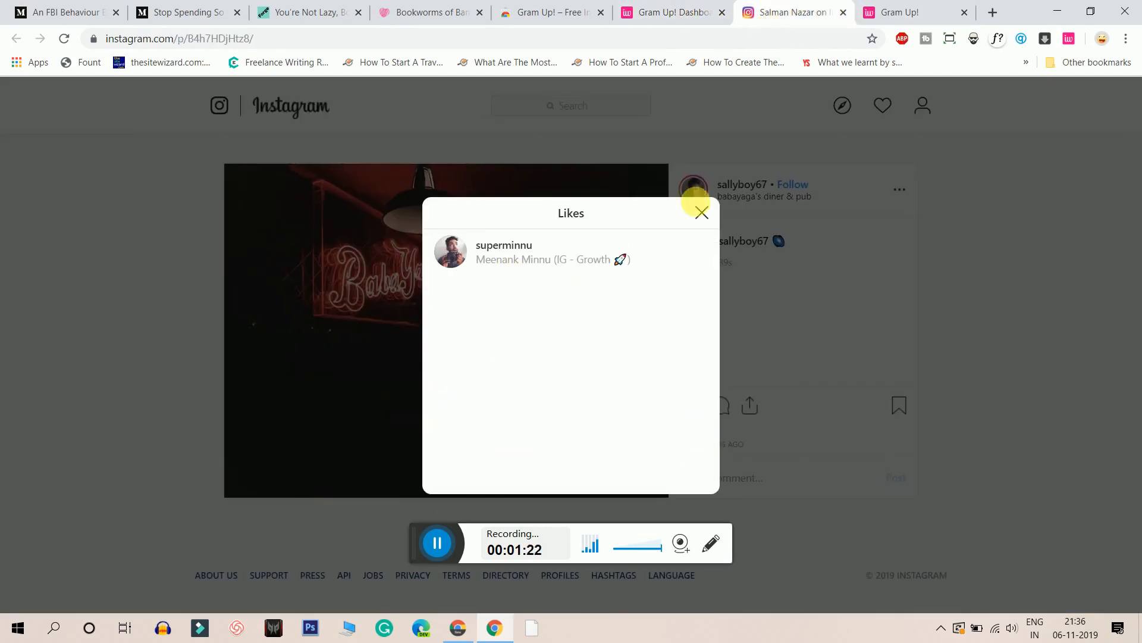
click(670, 12)
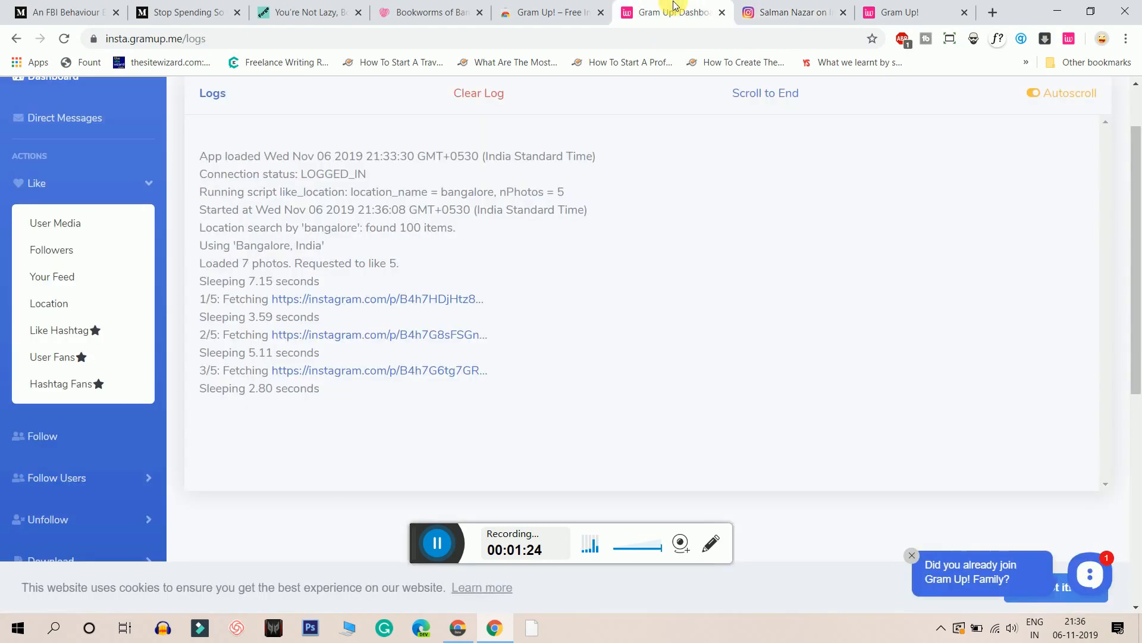
right_click(379, 334)
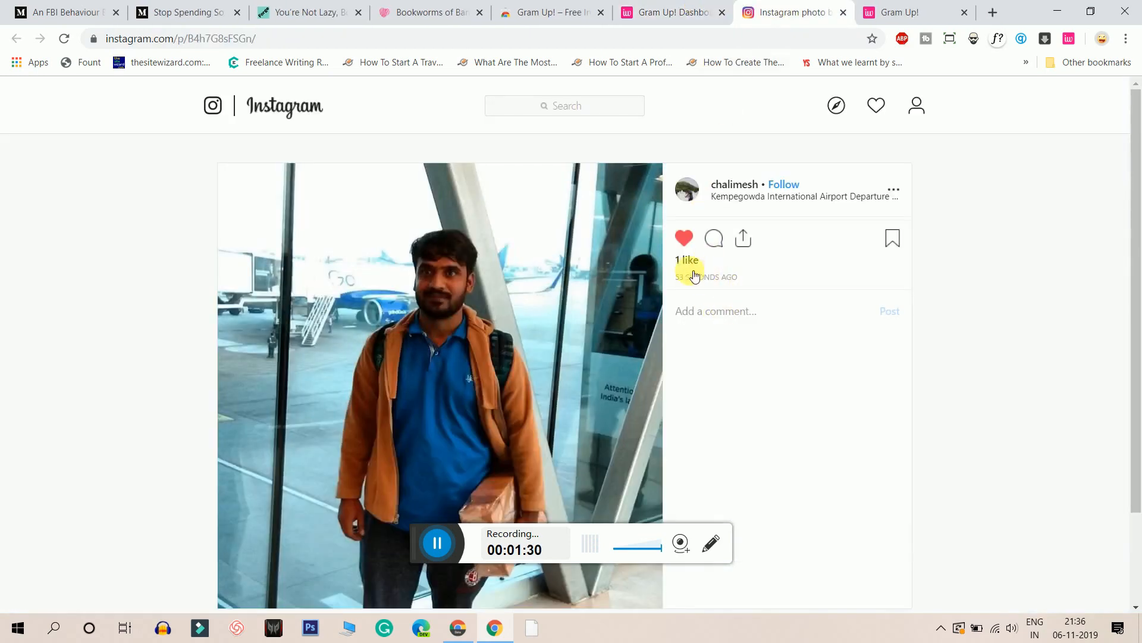
click(687, 260)
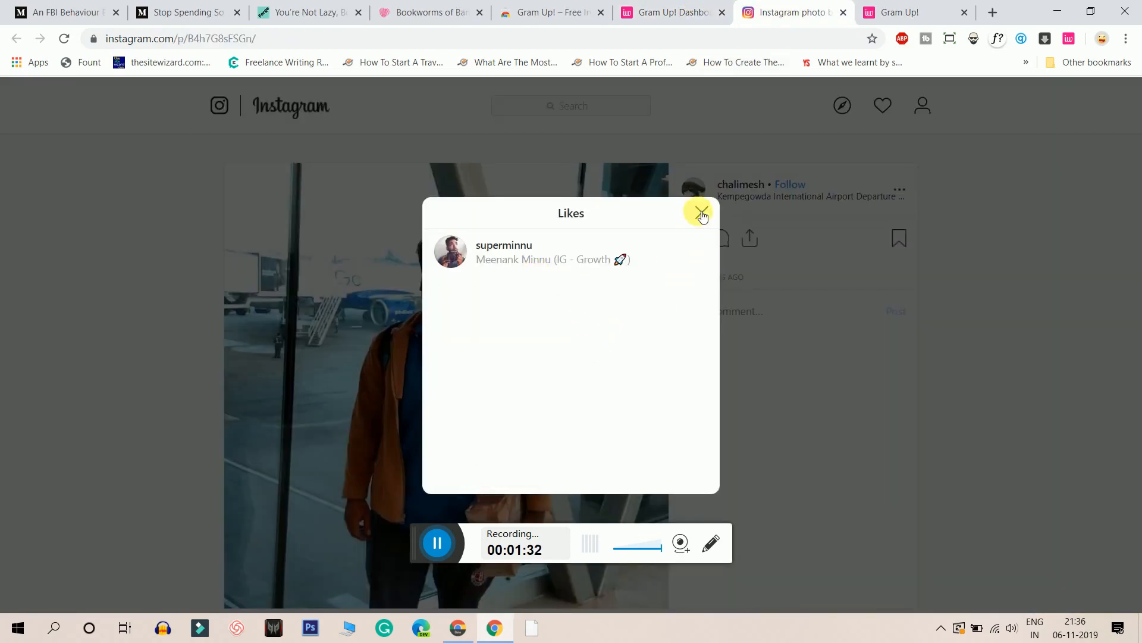
click(700, 212)
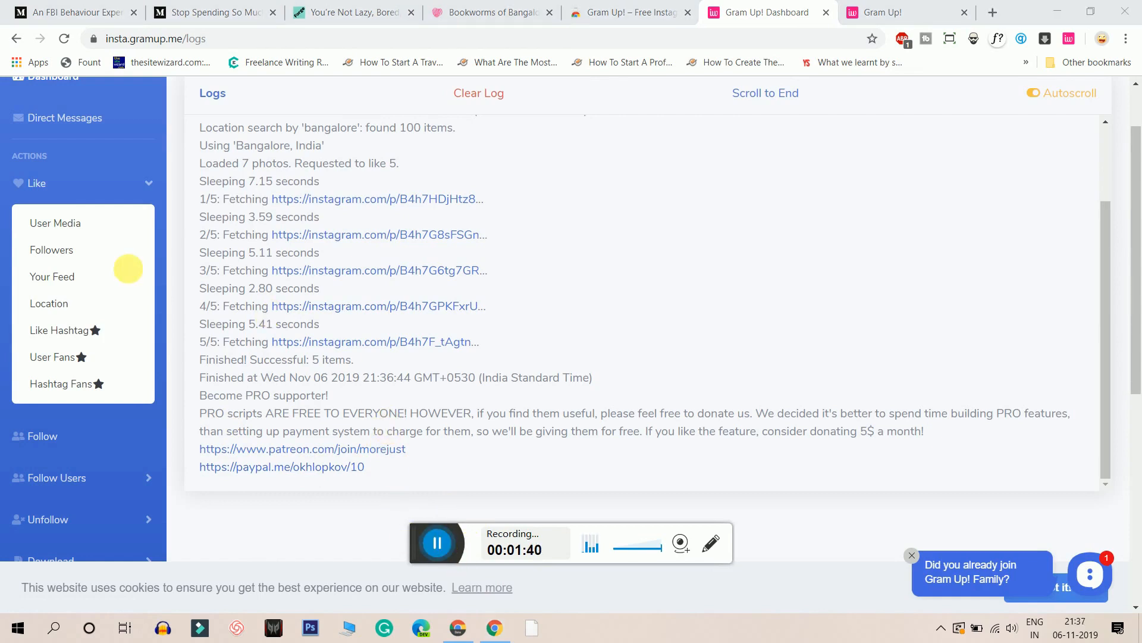
mouse_move(384, 199)
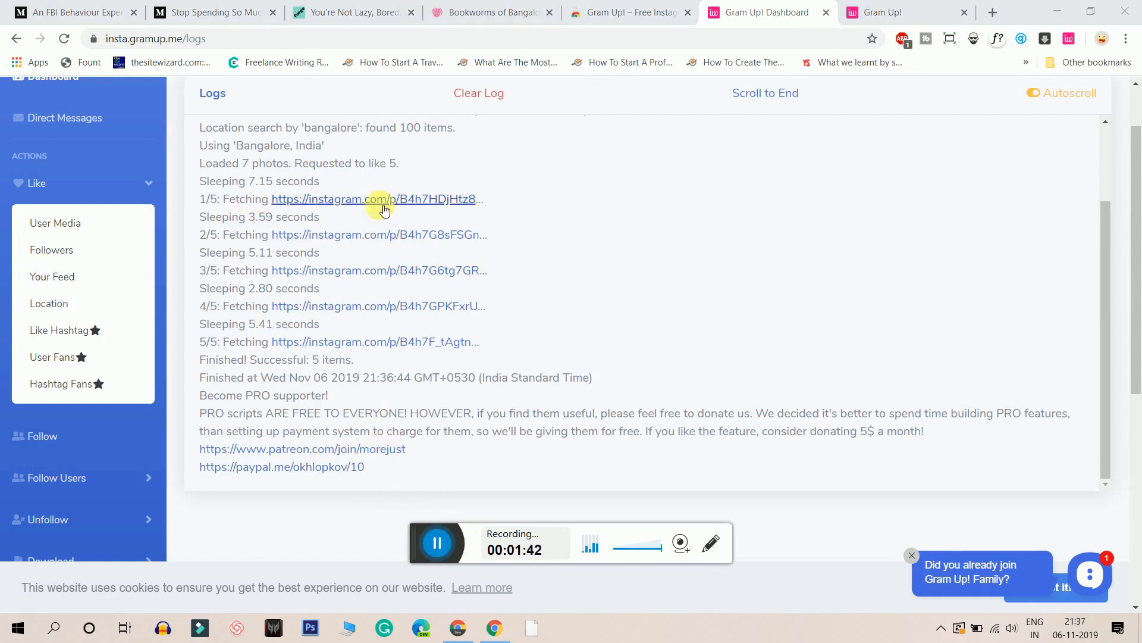
mouse_move(53, 277)
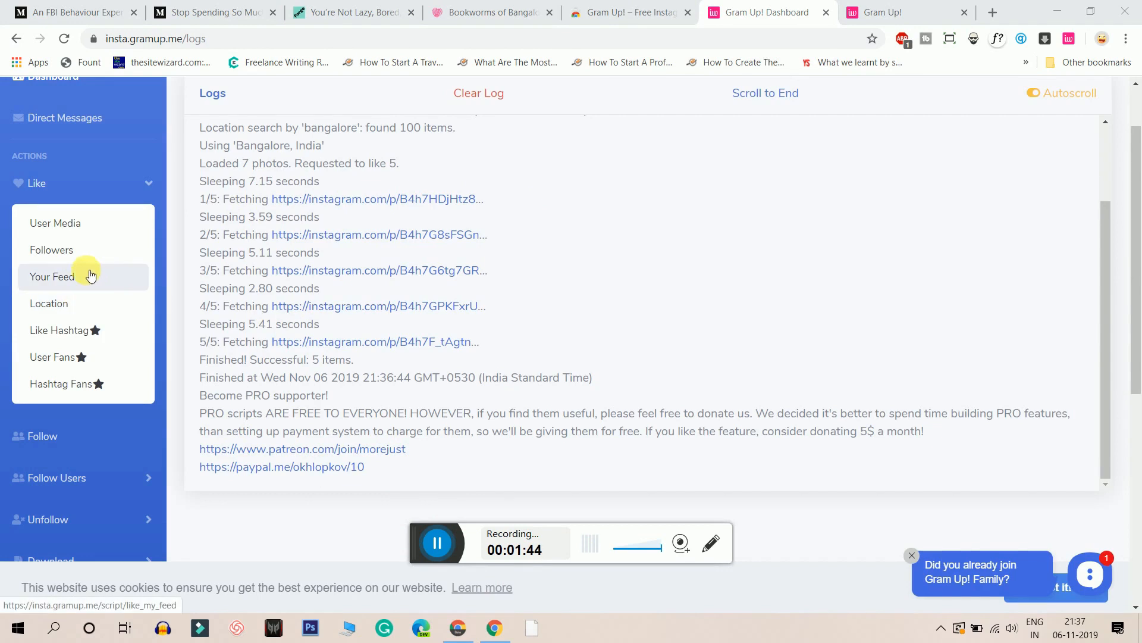
Bring up the Like > Your Feed script form after the finished location log.
click(60, 329)
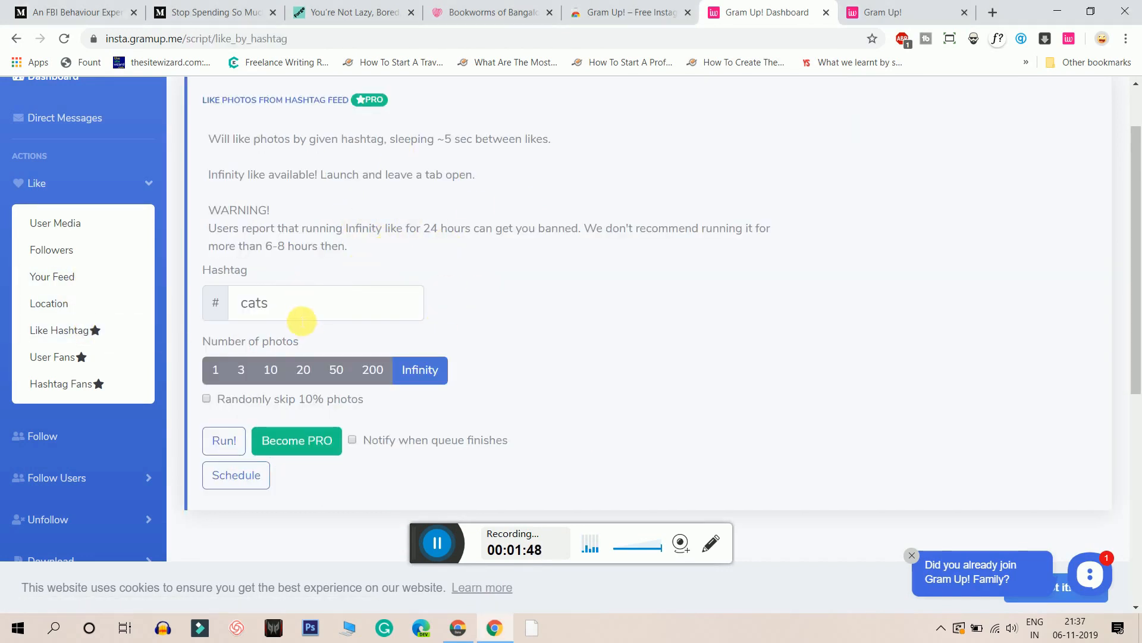
Browse Like Hashtag Fans and Your Feed, ending on the Like Followers script form.
click(52, 356)
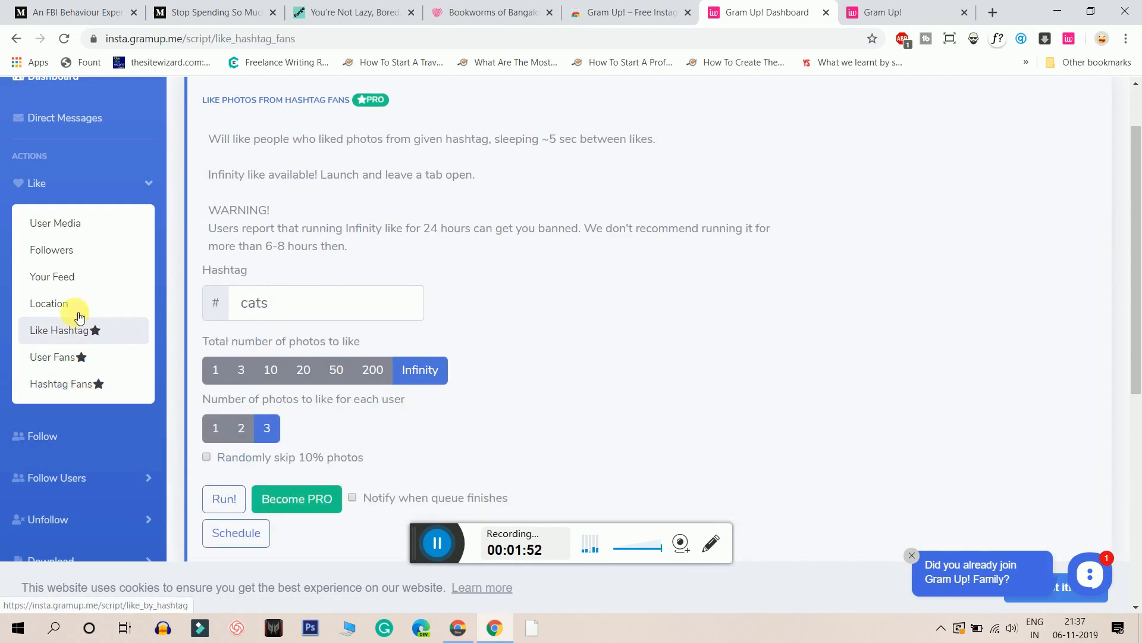
click(51, 277)
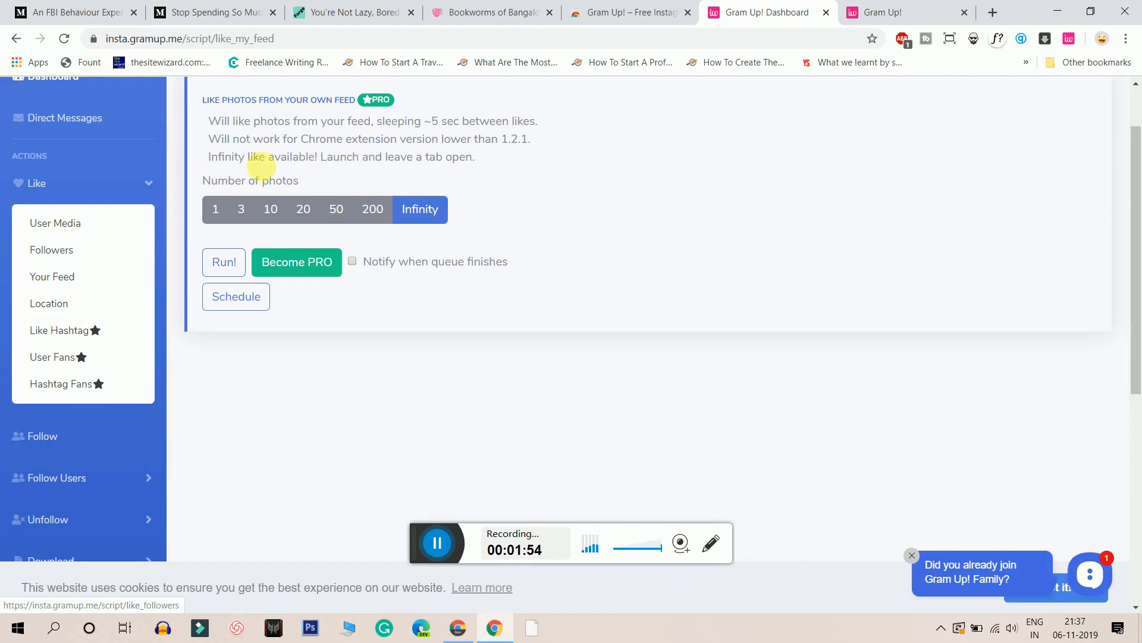
mouse_move(51, 248)
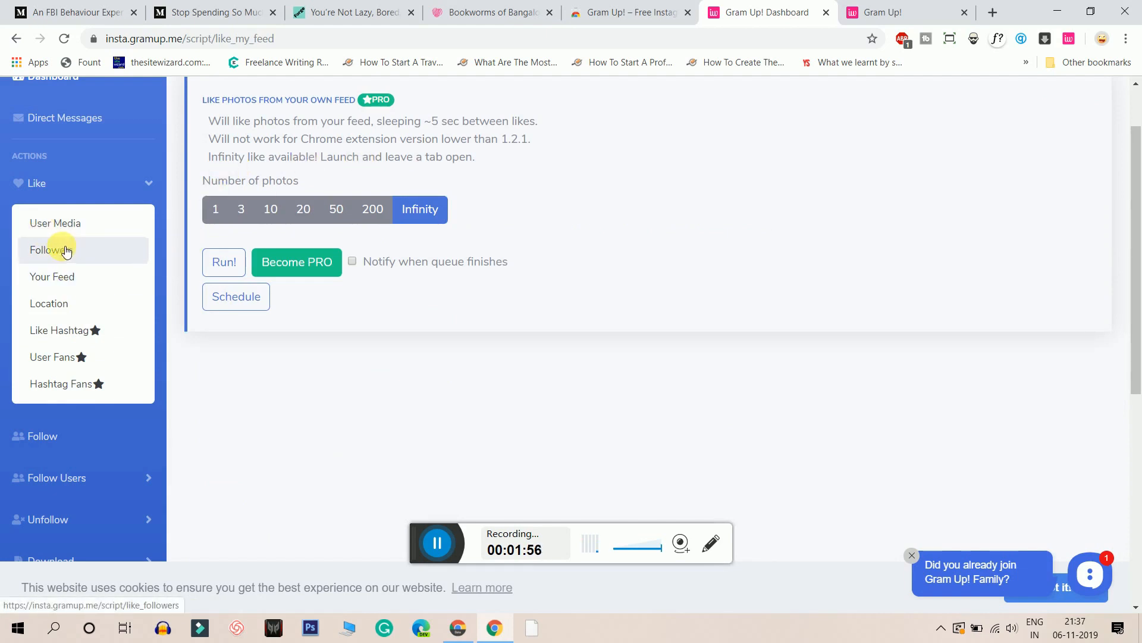
click(51, 248)
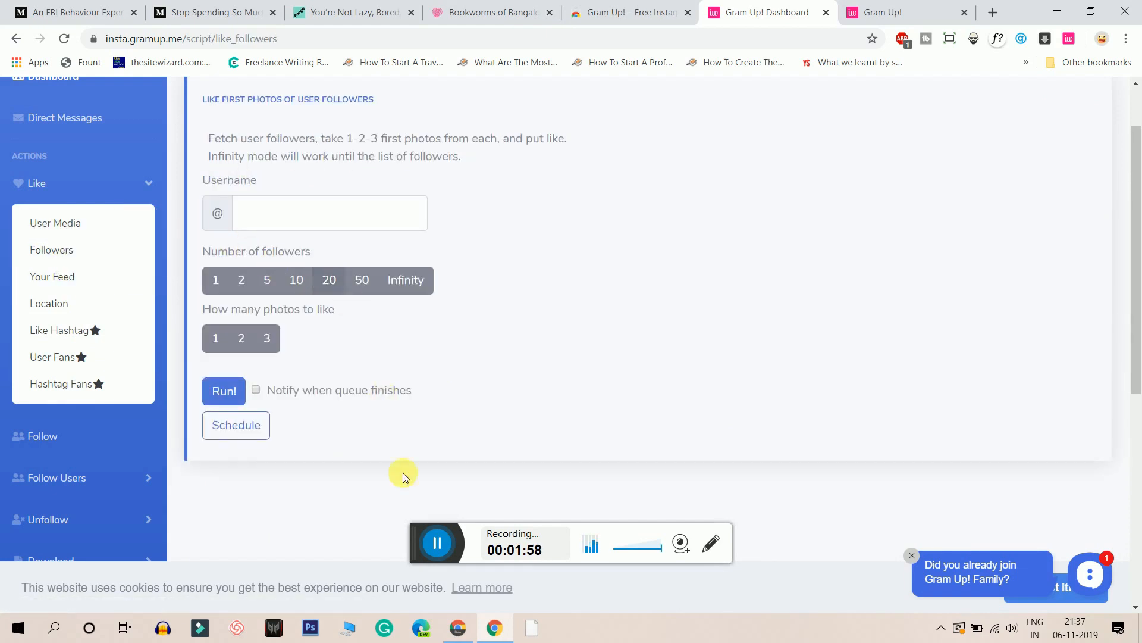
mouse_move(141, 256)
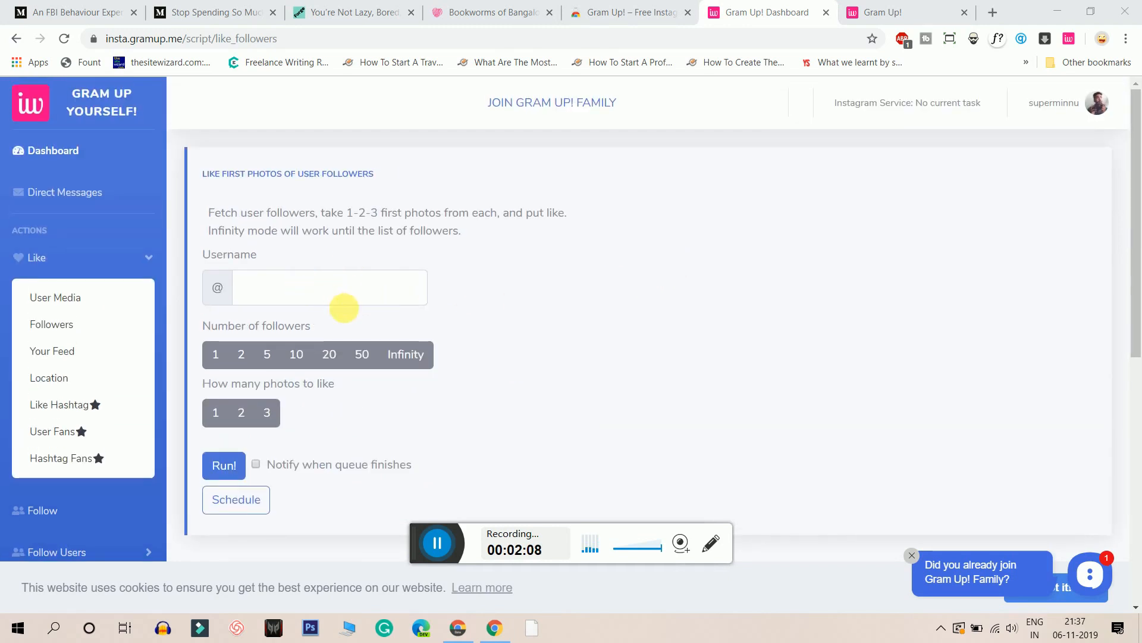
mouse_move(144, 255)
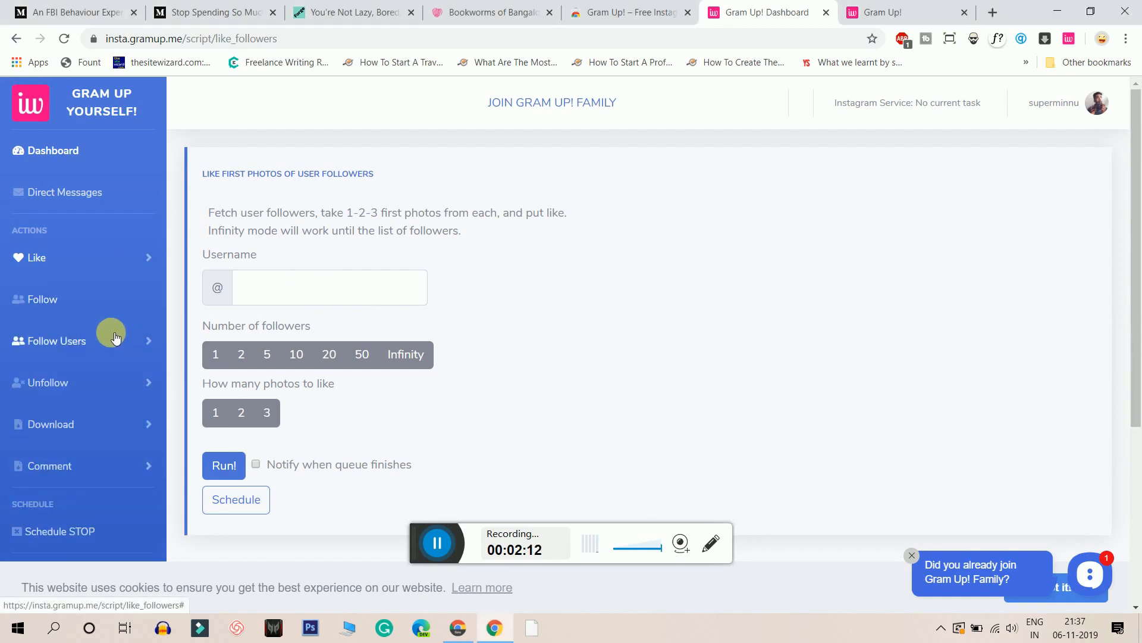
Show the Follow user's followers form and highlight part of the robertdowneyjr username.
click(41, 298)
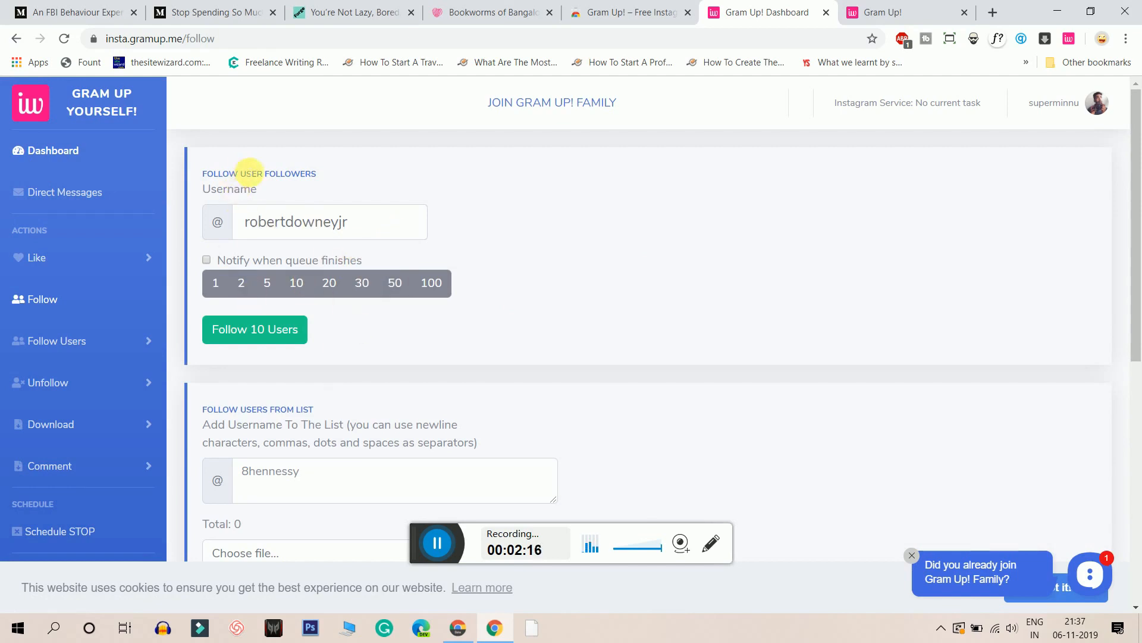
drag(274, 222, 349, 221)
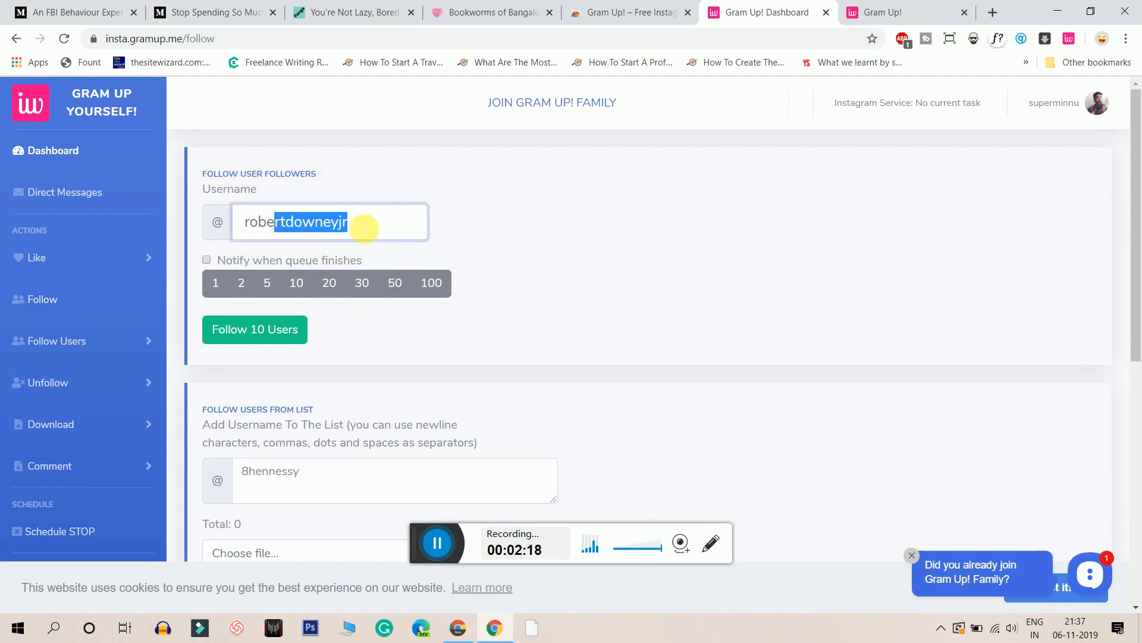
mouse_move(394, 564)
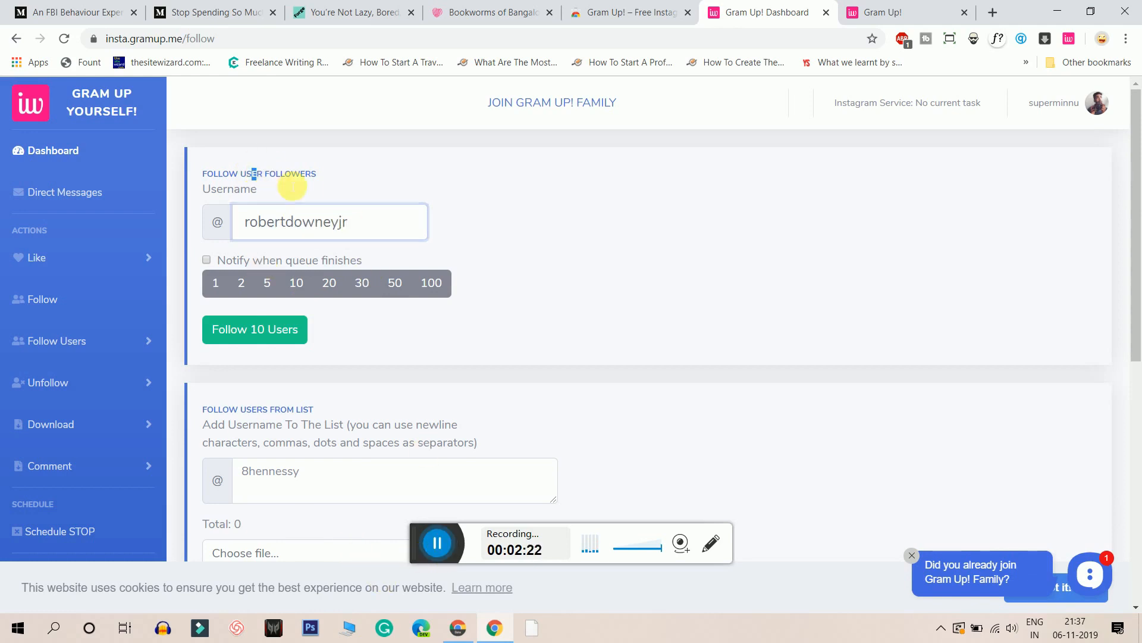
scroll(down, 3)
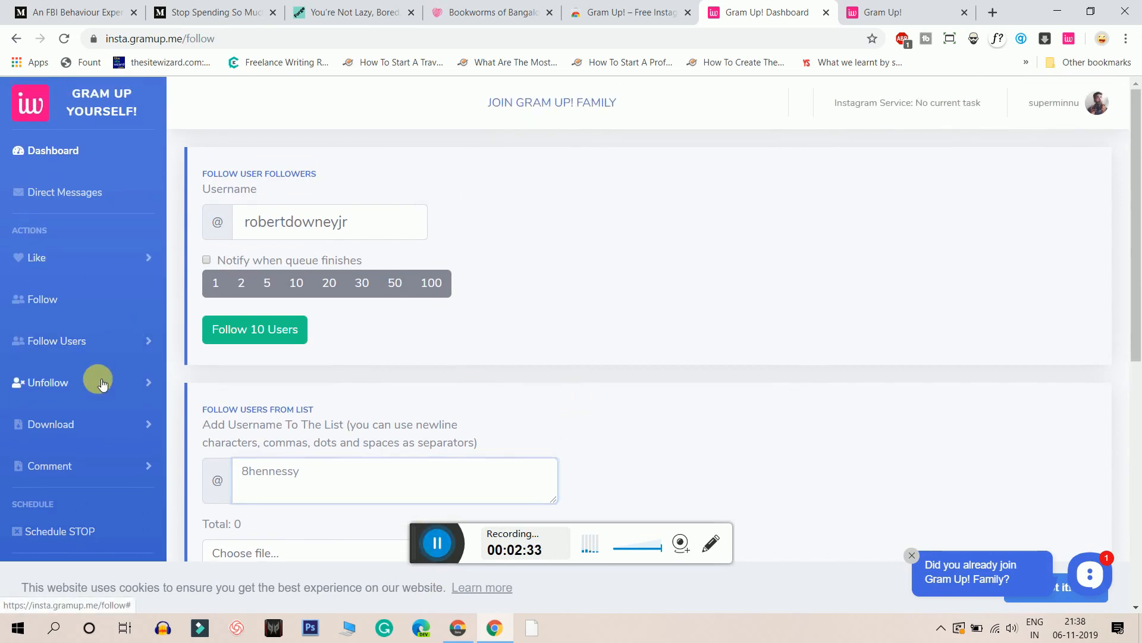
Browse Unfollow > Non-mutual followers and Download > Followers, ending on Download > Emails.
click(48, 382)
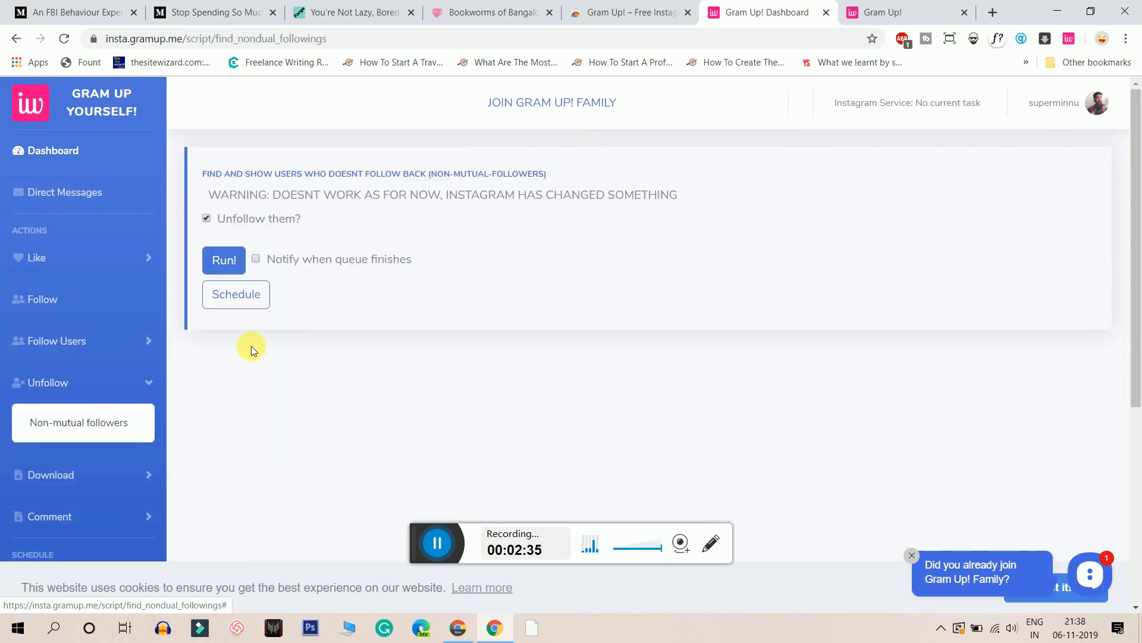
scroll(down, 3)
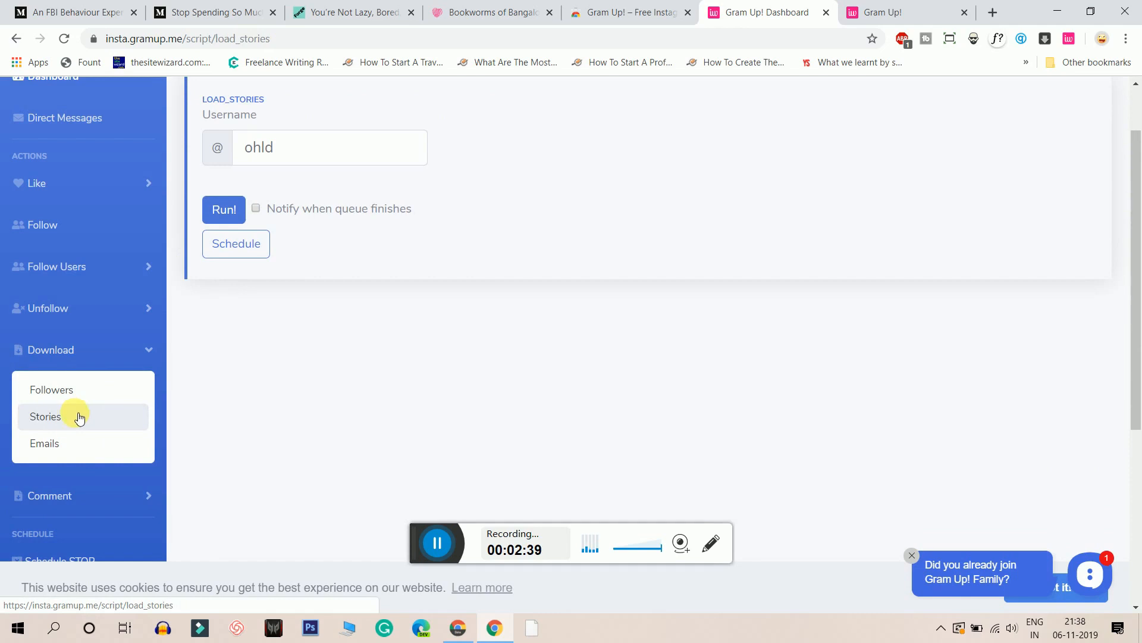
click(51, 389)
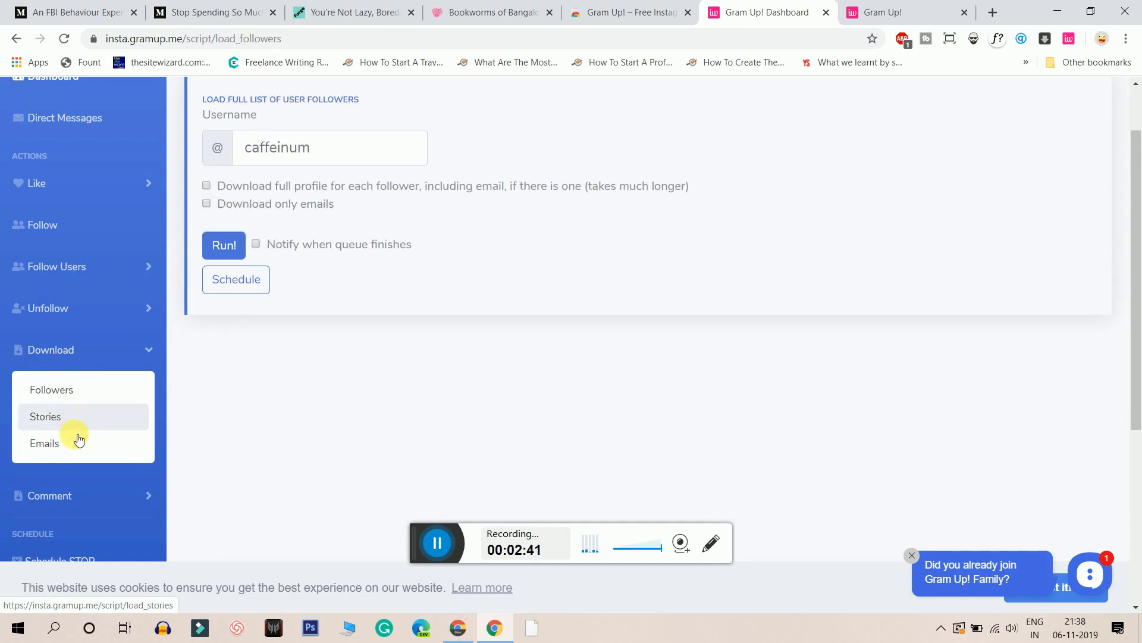
click(44, 442)
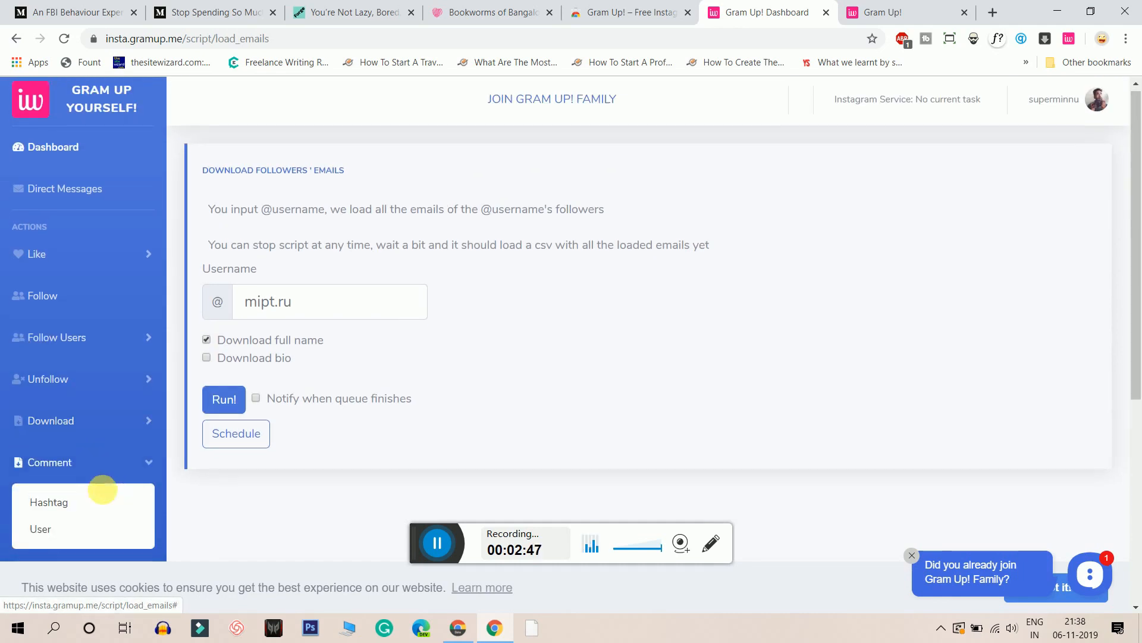
Run Comment > Hashtag on 'cats' with comment 'I love cats!' and nPhotos 2.
click(49, 501)
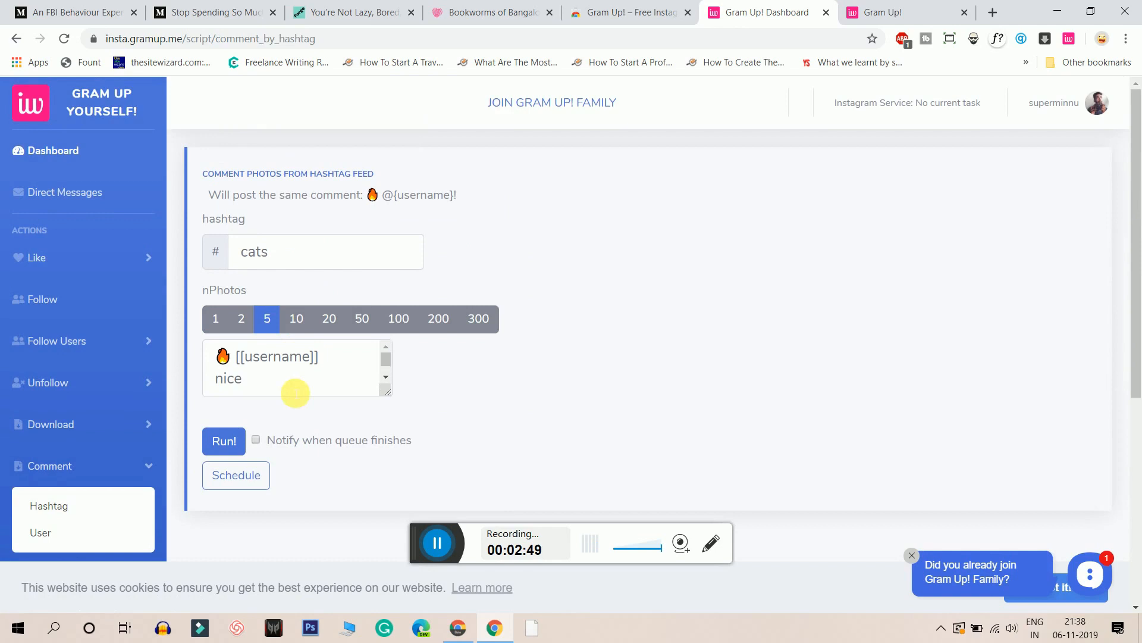
click(242, 379)
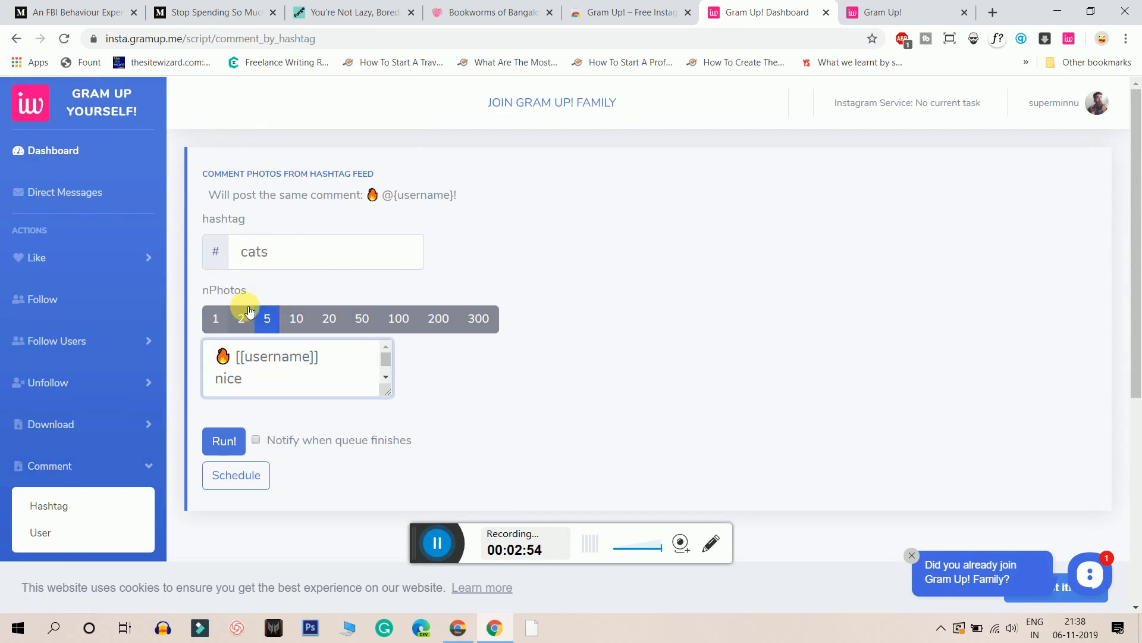
click(241, 319)
text(I love cats!)
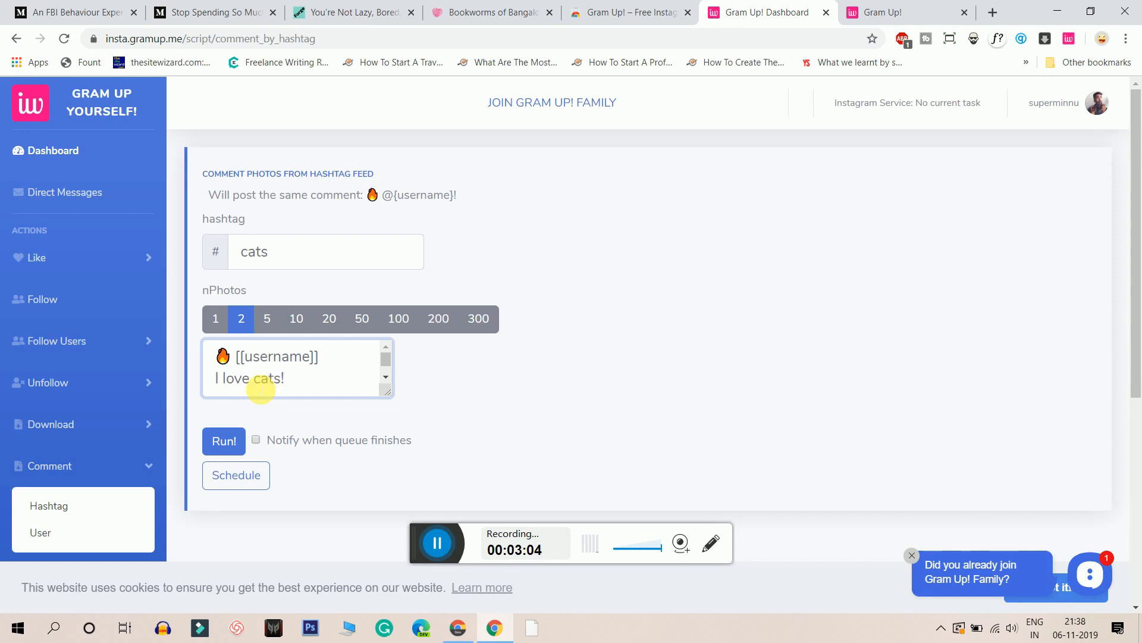
click(224, 440)
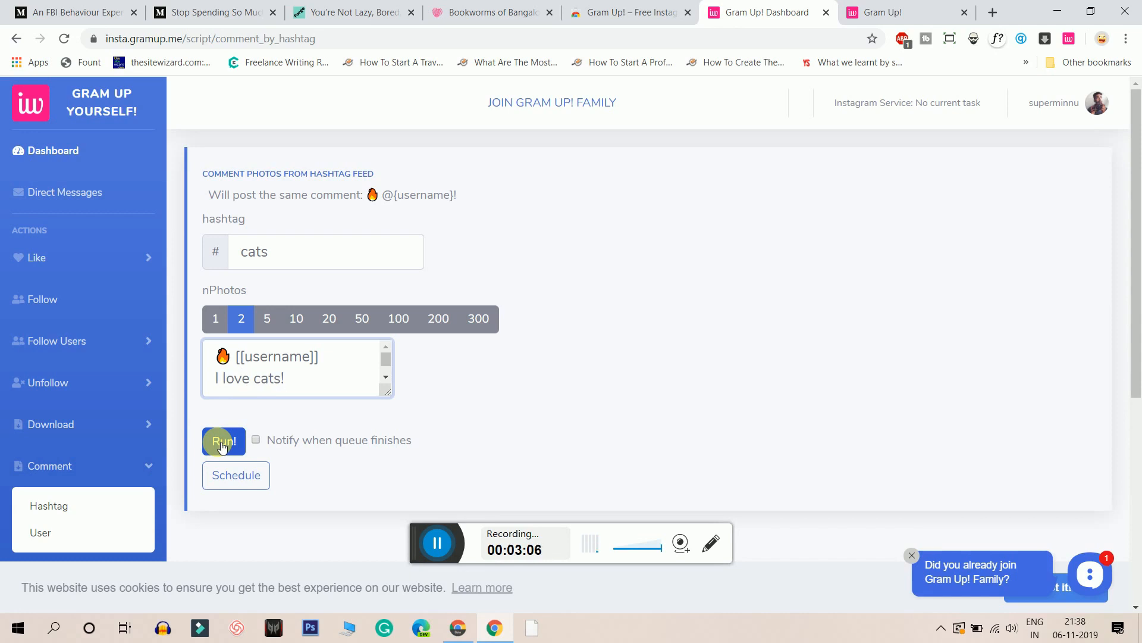
click(224, 441)
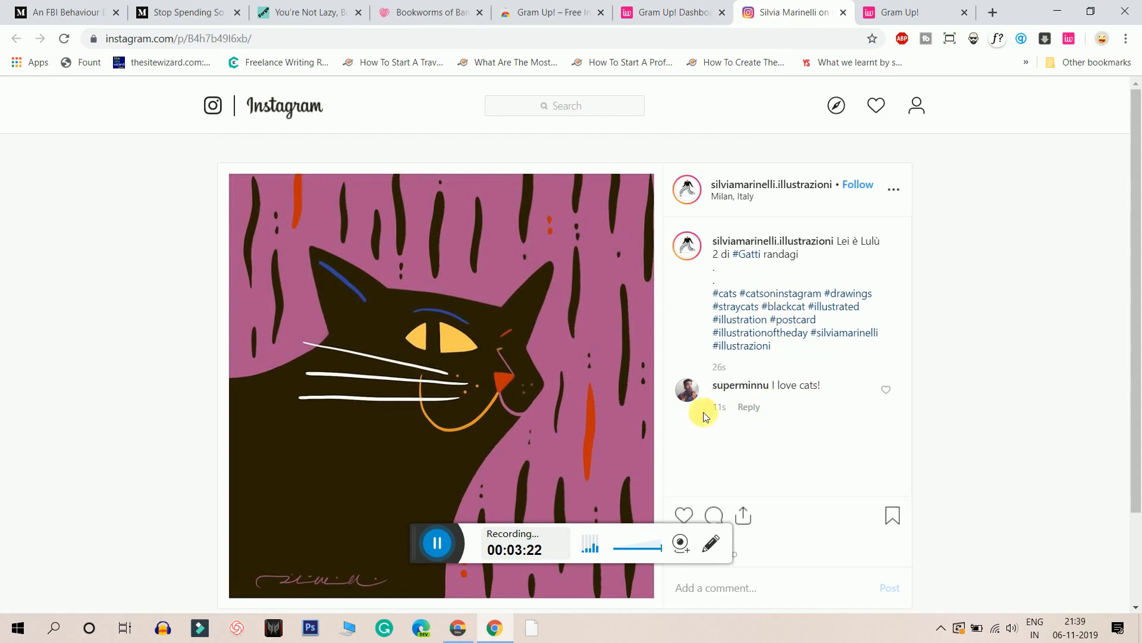
mouse_move(758, 414)
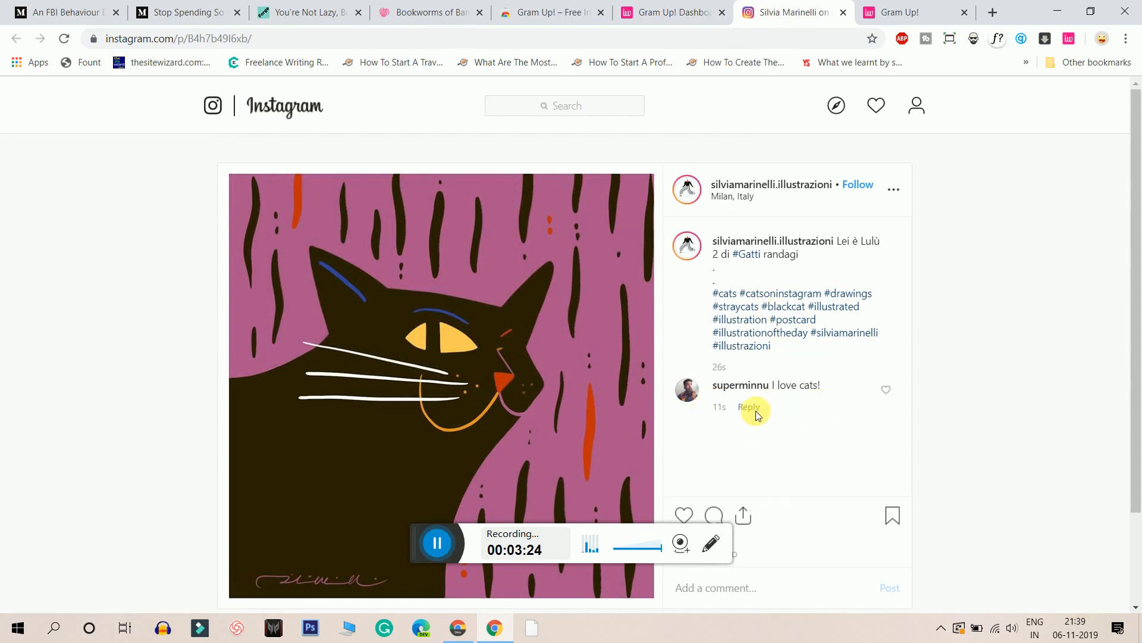
From the run log, open the second commented cat post in a new tab and switch to it.
click(670, 12)
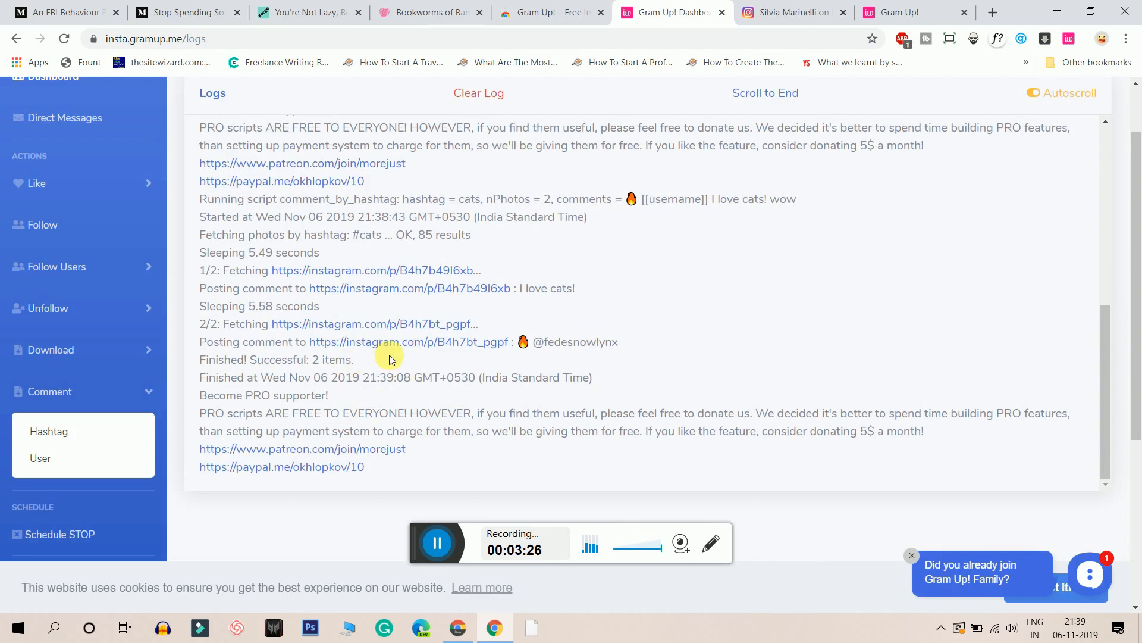
right_click(408, 342)
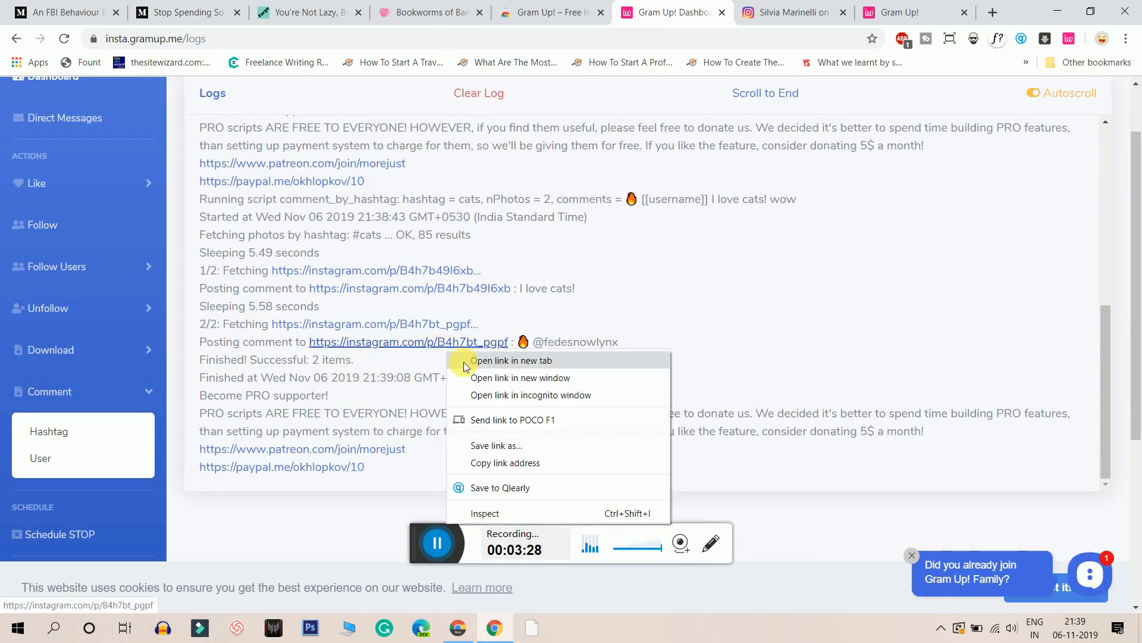
click(512, 359)
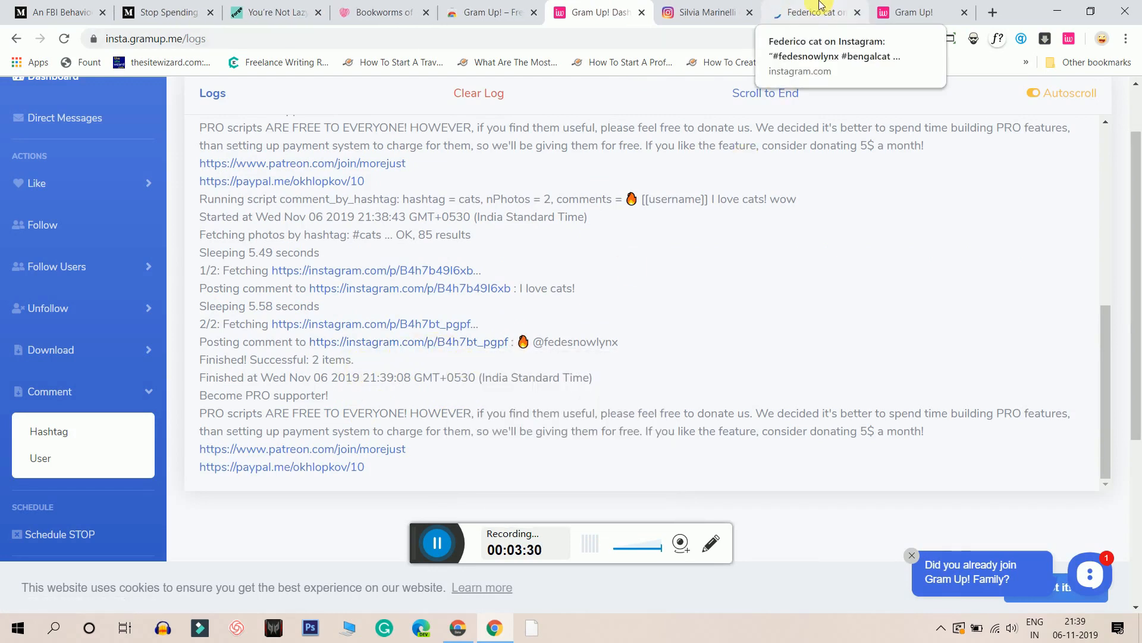
click(810, 12)
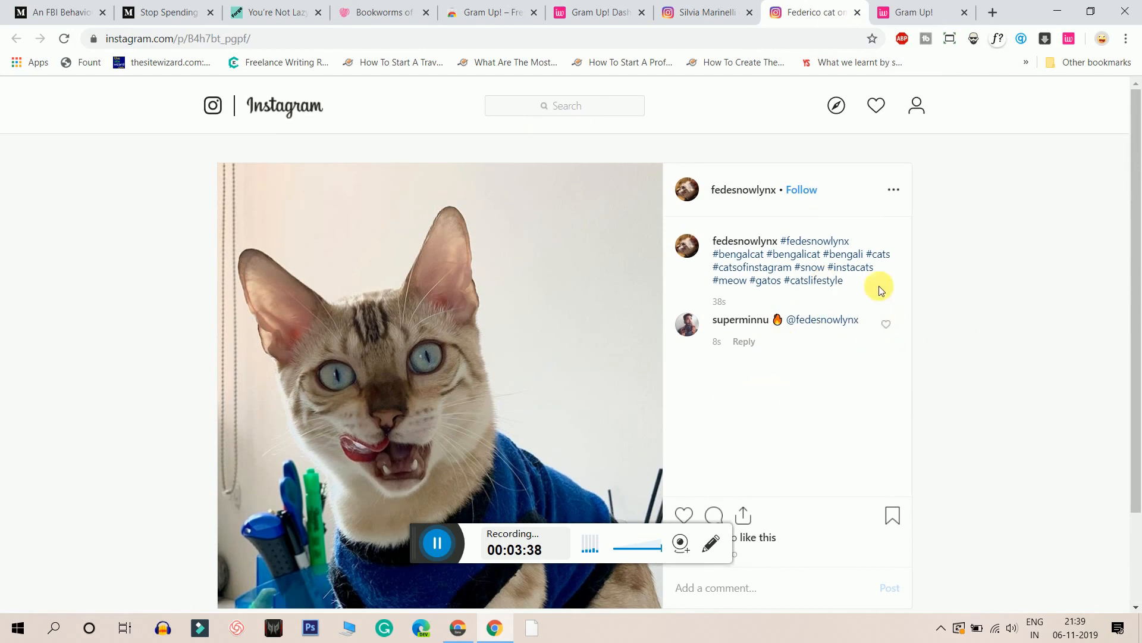
mouse_move(719, 426)
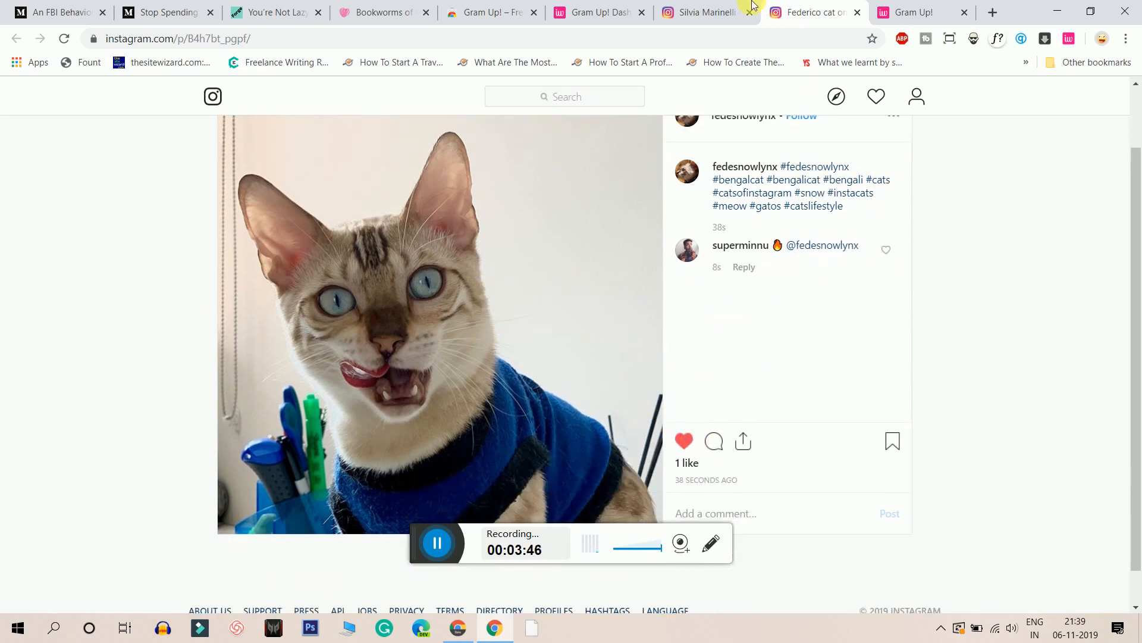
Close the Instagram cat post tabs and return to the Gram Up! 'cats' comment-by-hashtag script.
click(700, 12)
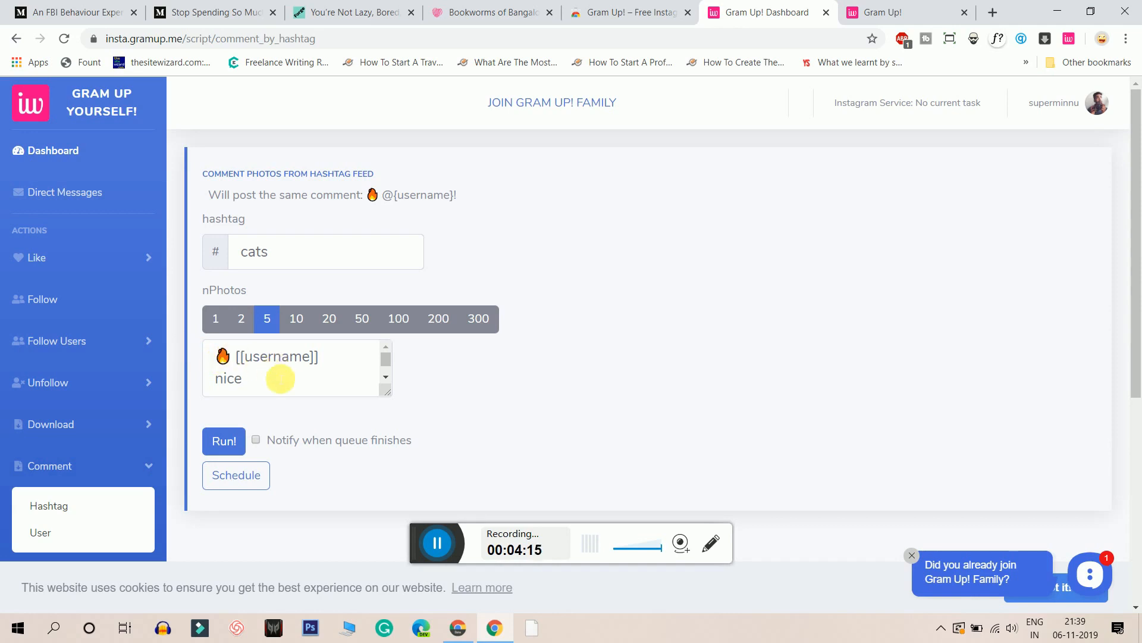
click(437, 542)
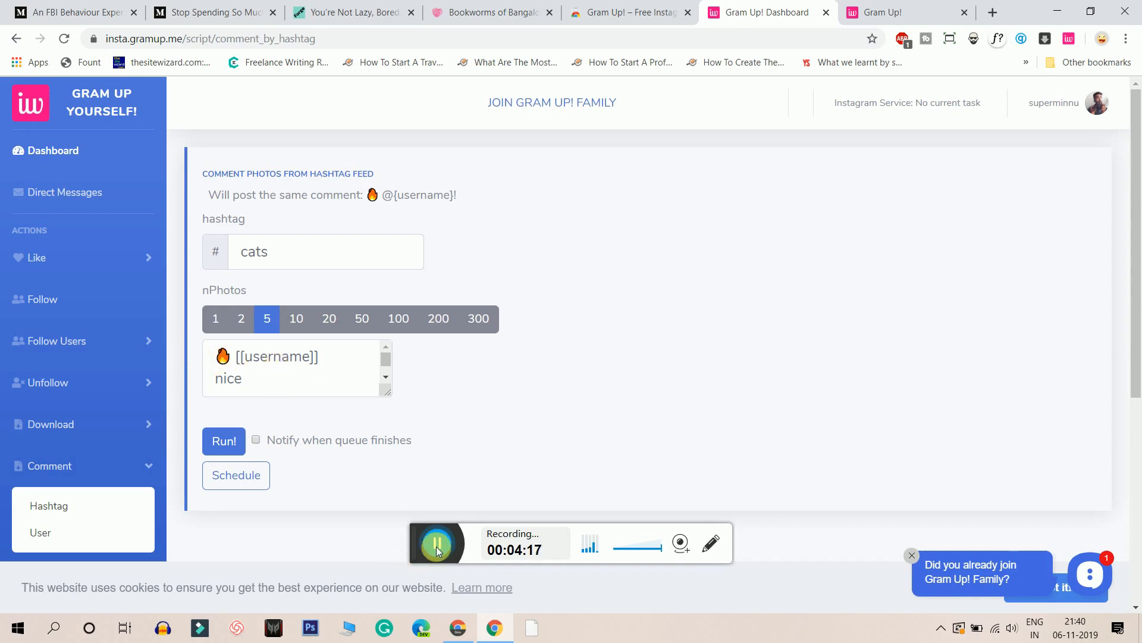